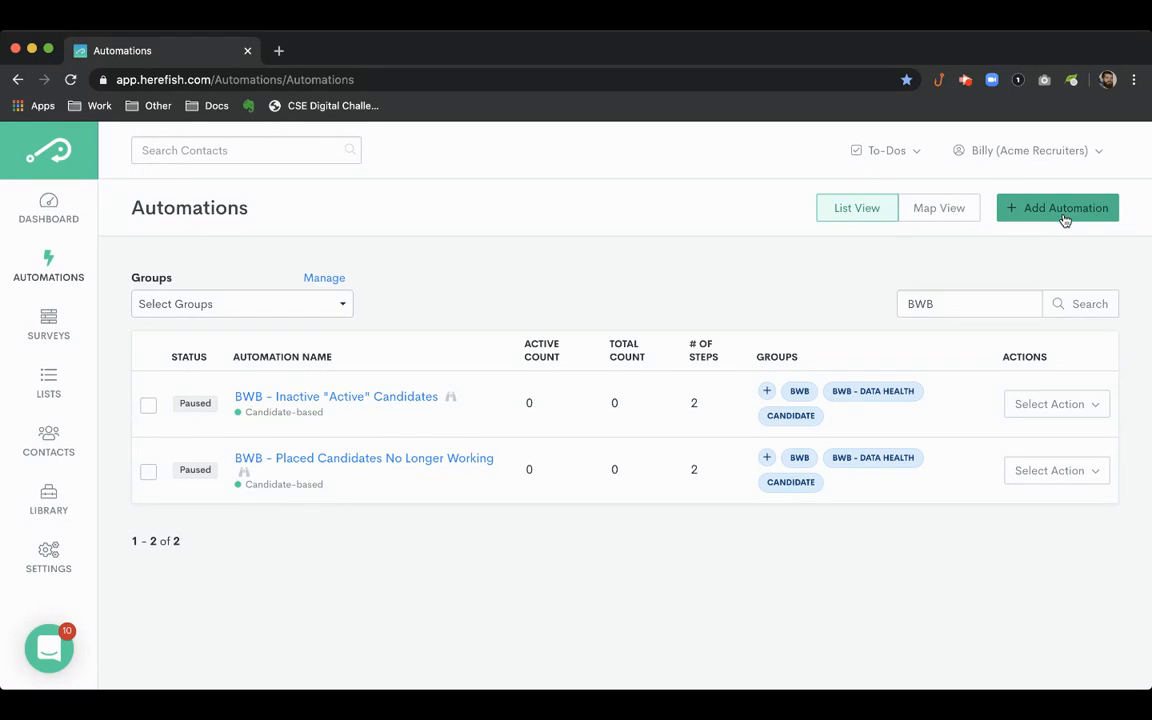
Create a Standard, Candidates automation named 'BWB - Auto Respond to Web Response'
{"action": "left_click", "coordinate": [1057, 208]}
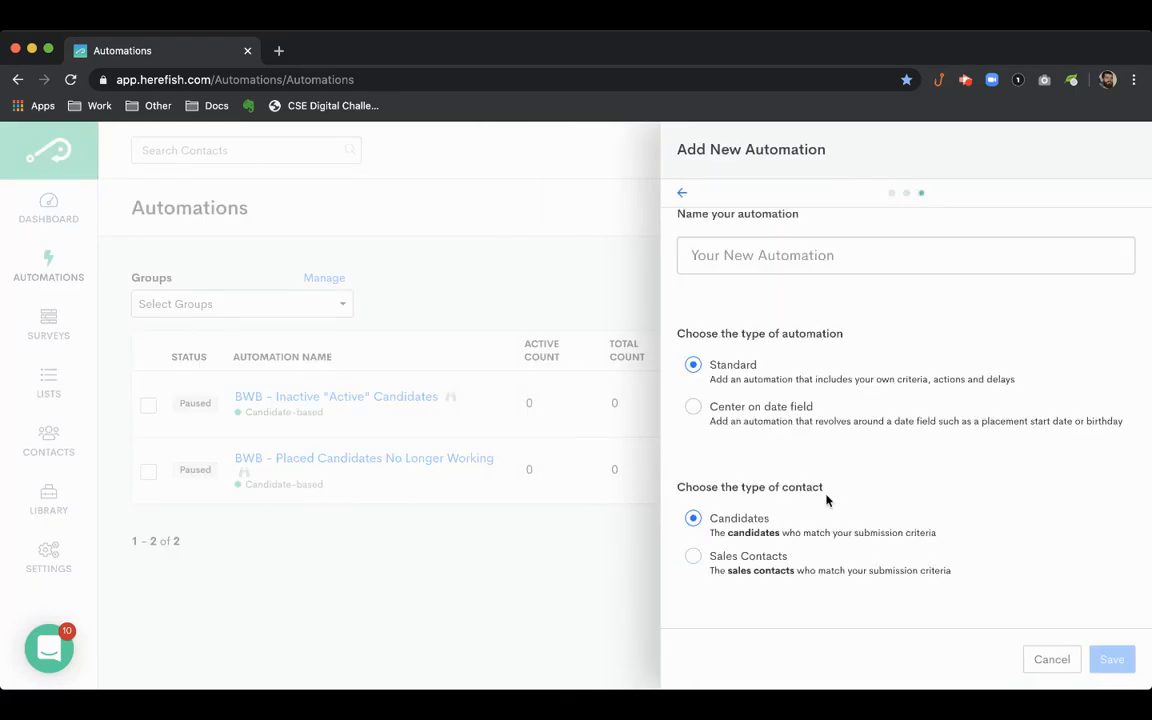
{"action": "type", "text": "BWB"}
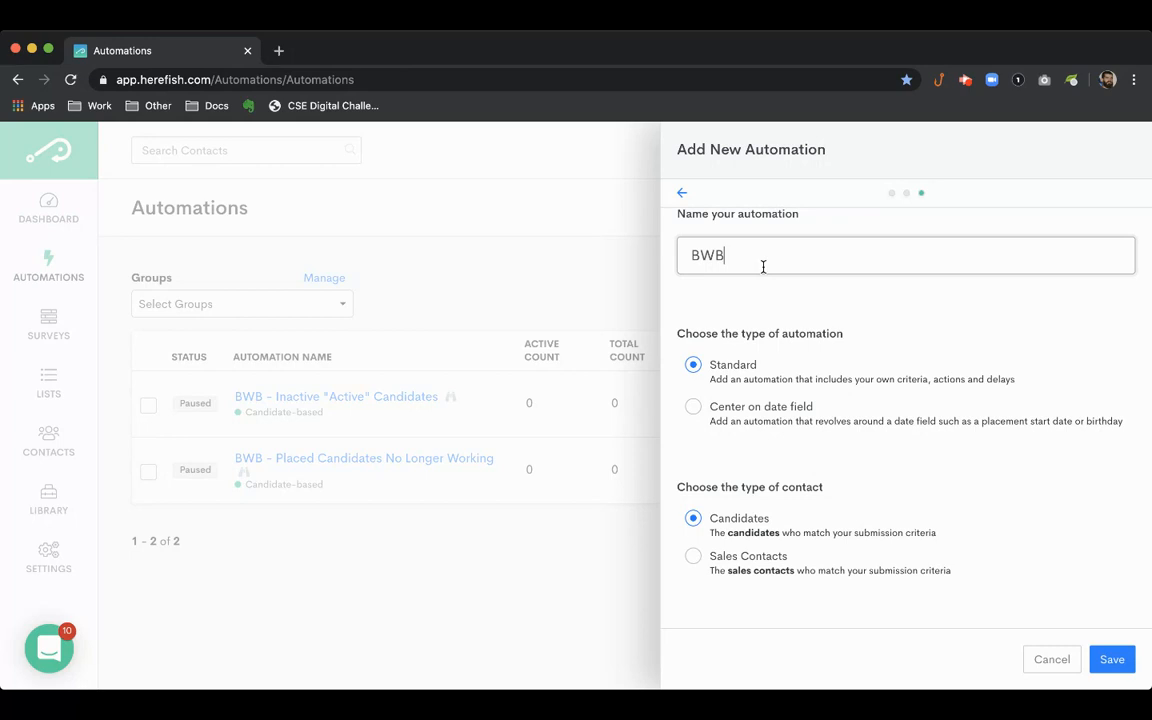
{"action": "type", "text": "- Auto"}
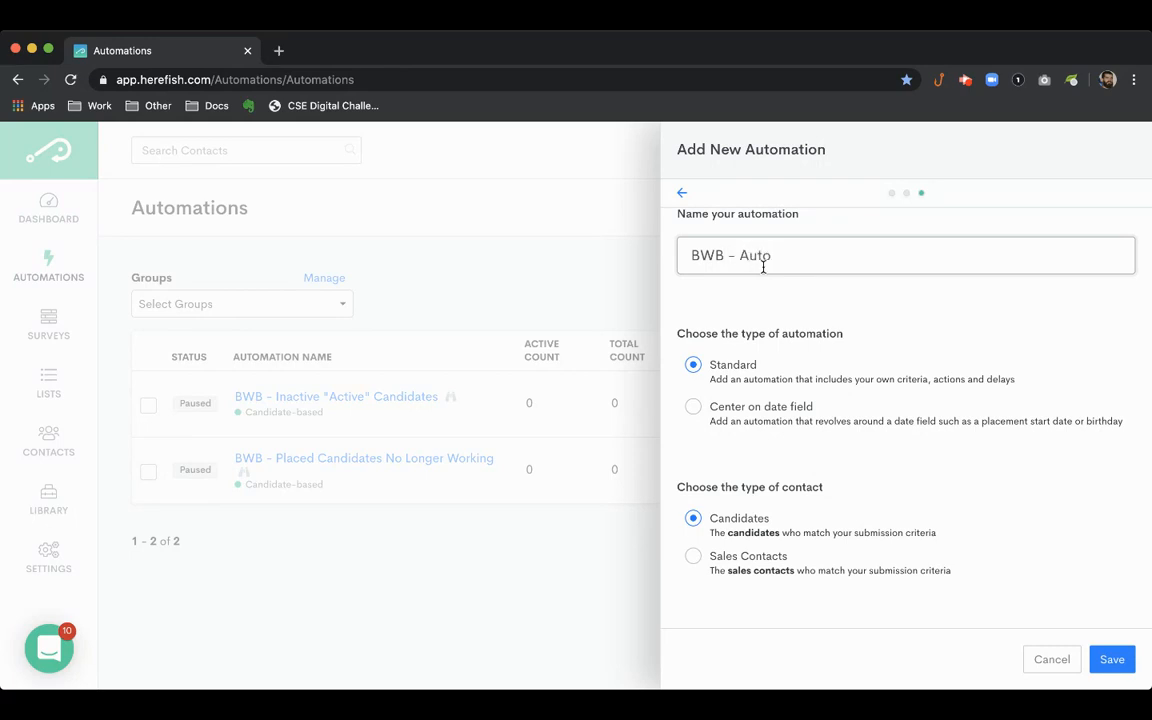
{"action": "type", "text": "Respond to Web Res"}
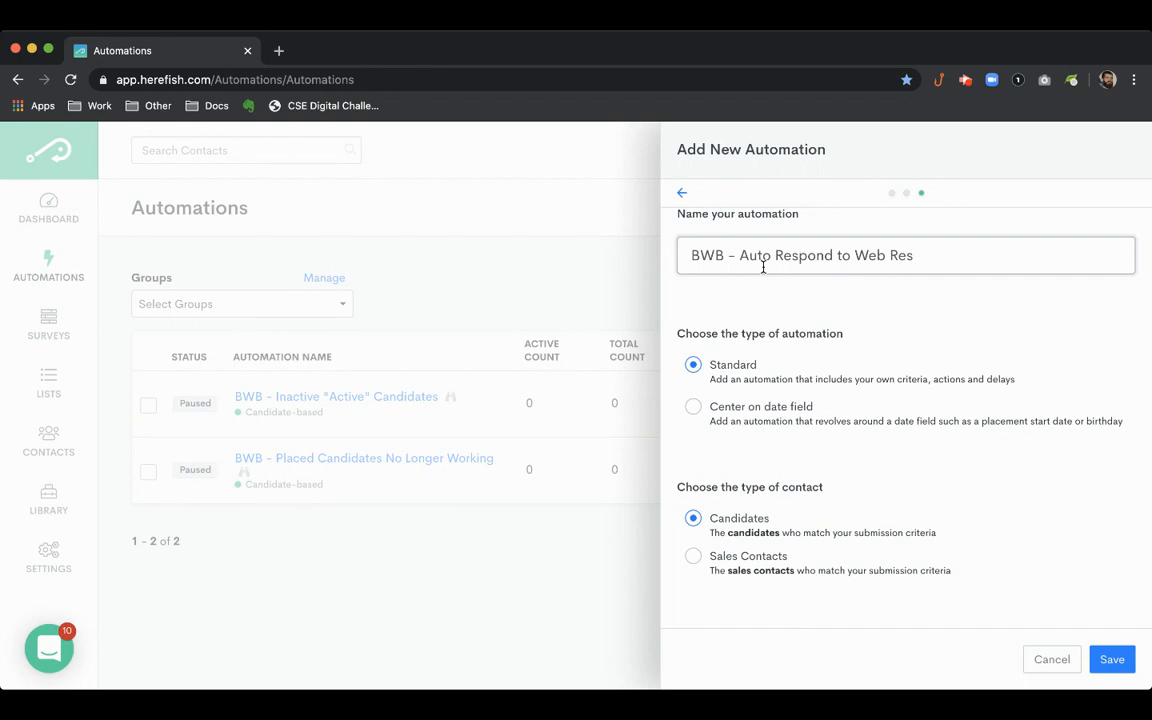
{"action": "type", "text": "ponse"}
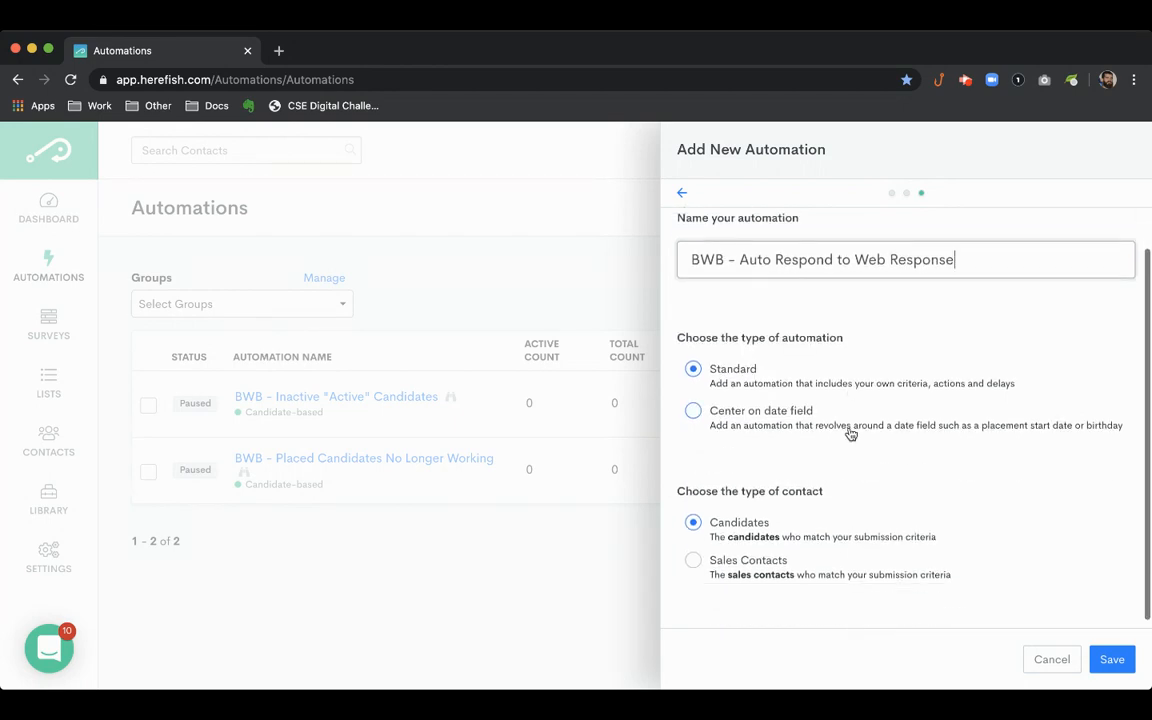
{"action": "left_click", "coordinate": [1112, 659]}
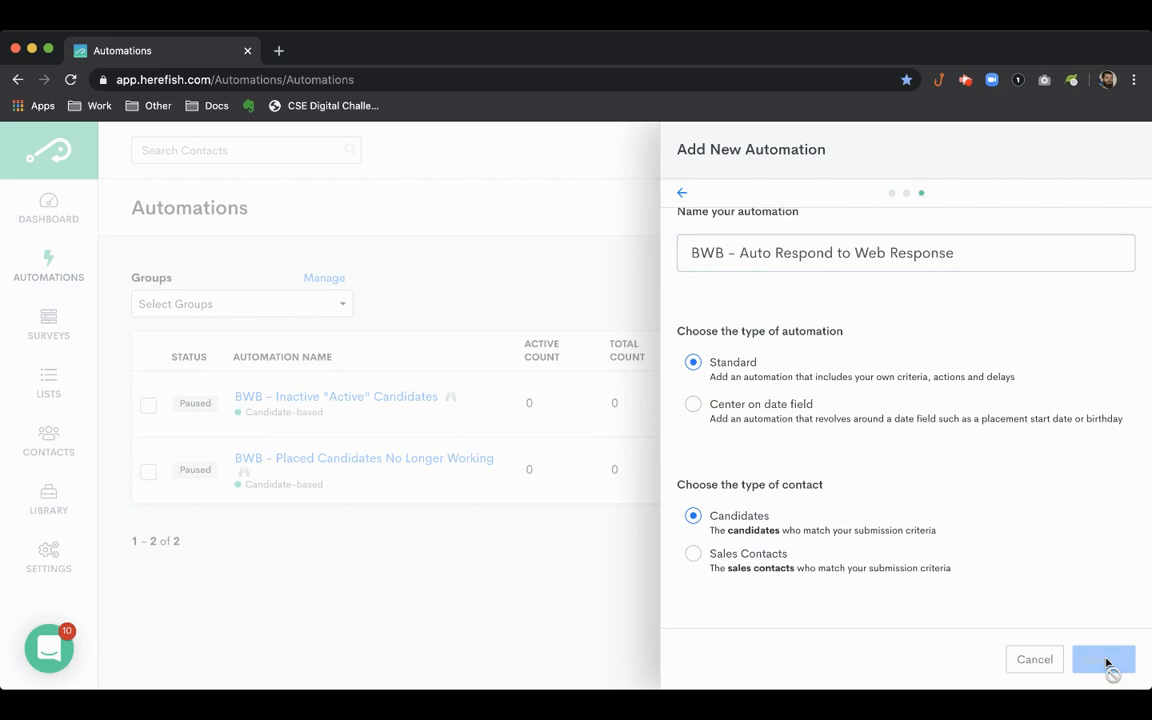
{"action": "left_click", "coordinate": [1103, 659]}
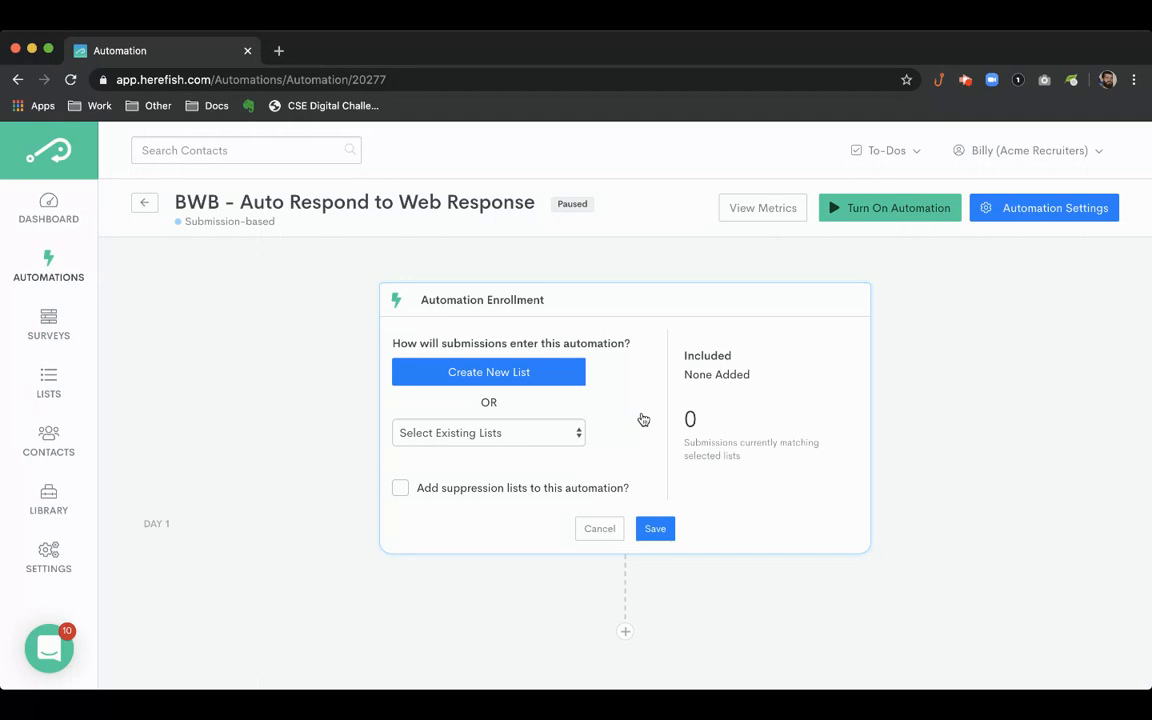
Start an always-updated list 'BWB - Auto Respond to Web Responses' filtering Submission Status is New Lead
{"action": "left_click", "coordinate": [488, 371]}
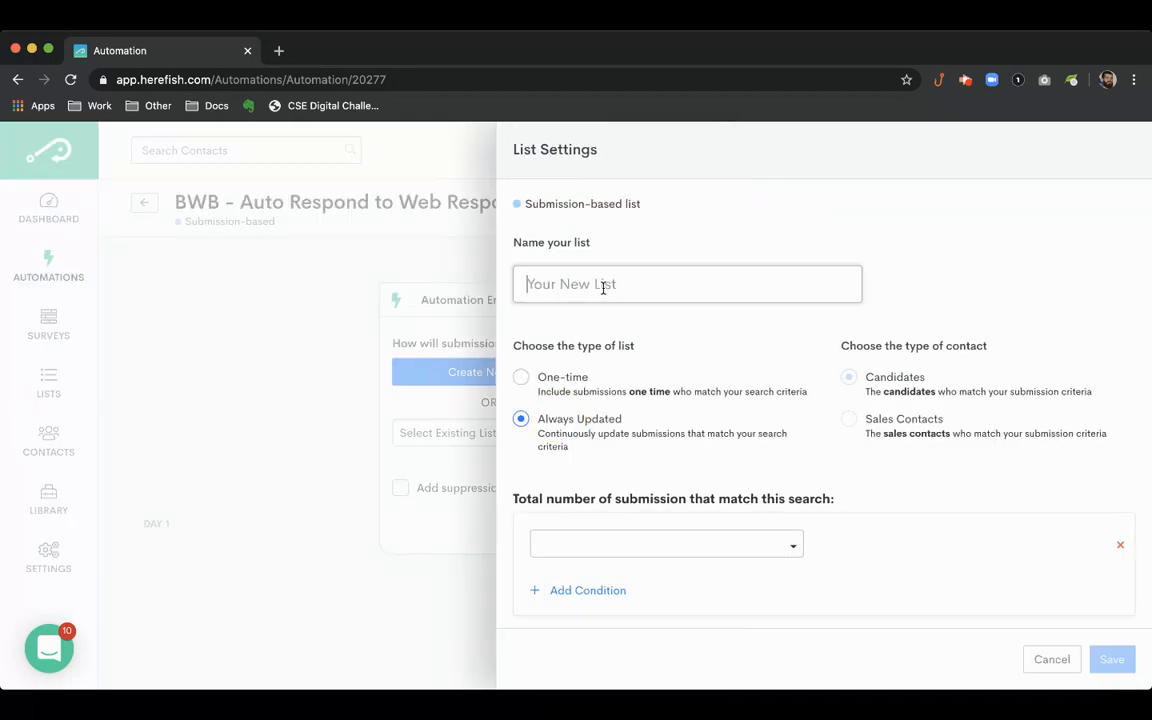
{"action": "type", "text": "BWB -"}
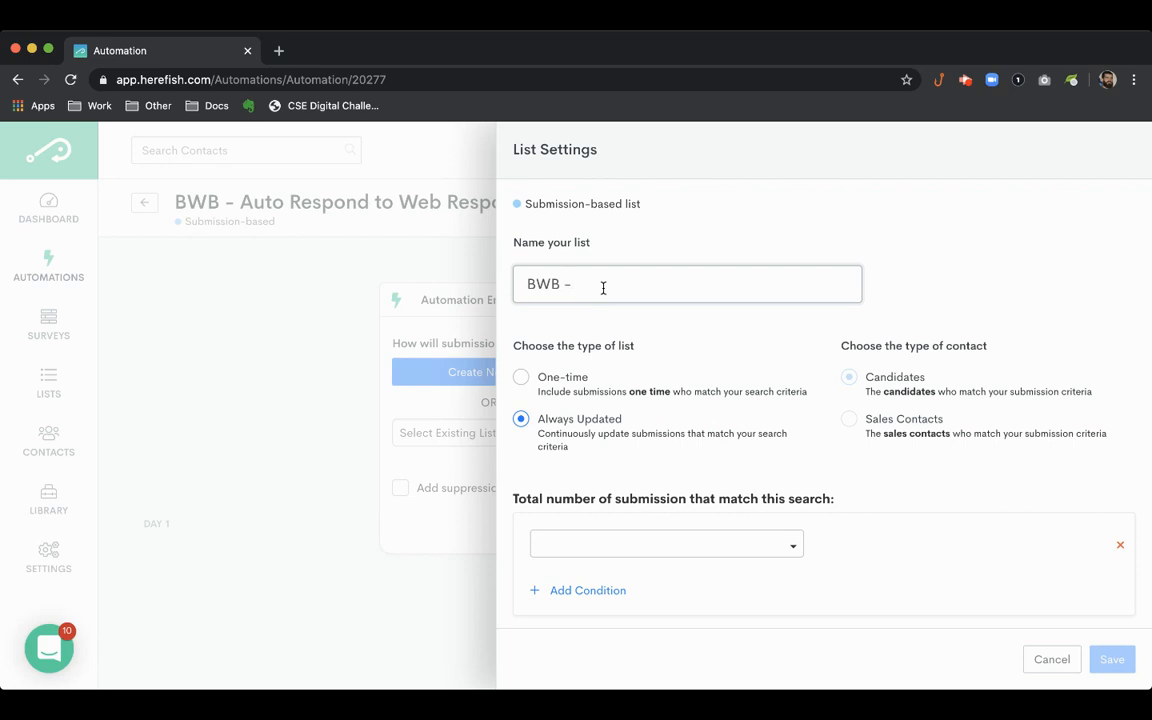
{"action": "type", "text": "Auto Respond"}
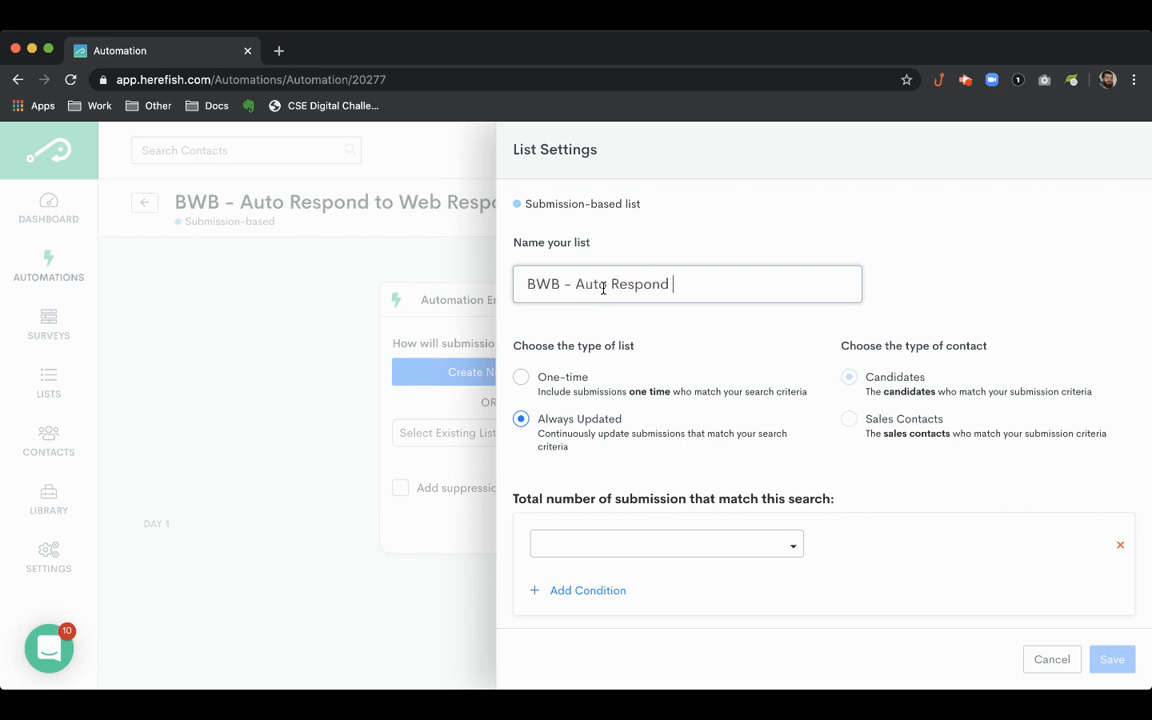
{"action": "type", "text": "to Web Resp"}
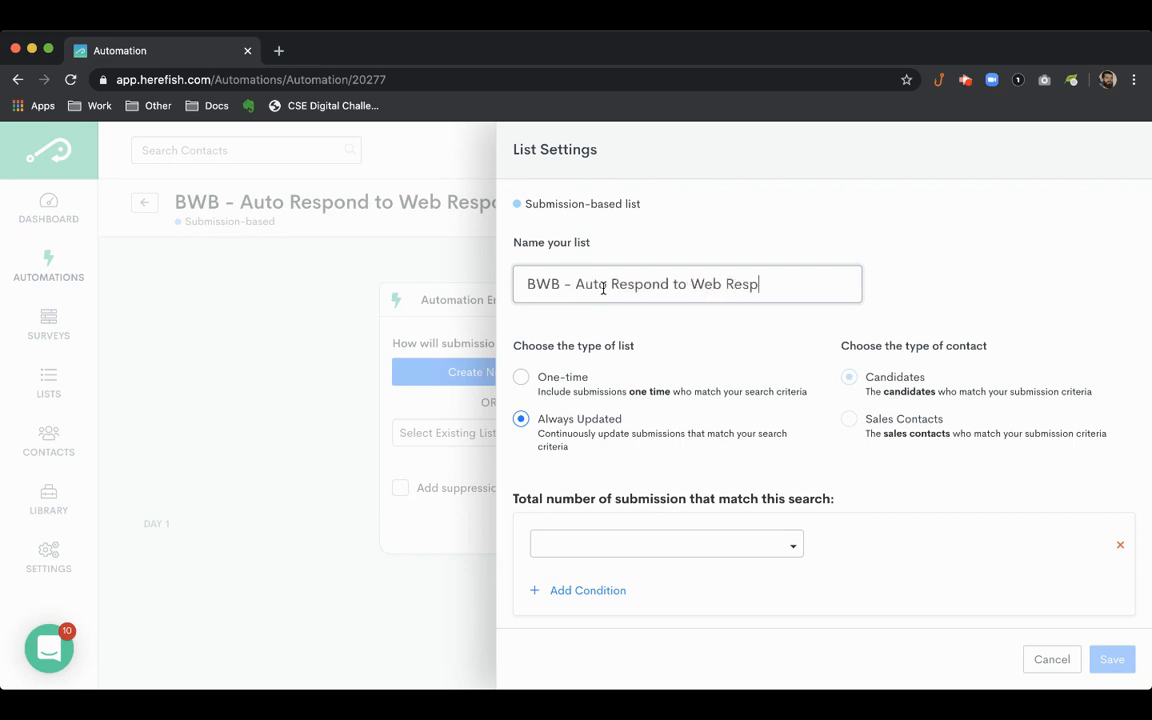
{"action": "scroll", "scroll_direction": "down", "scroll_amount": 3}
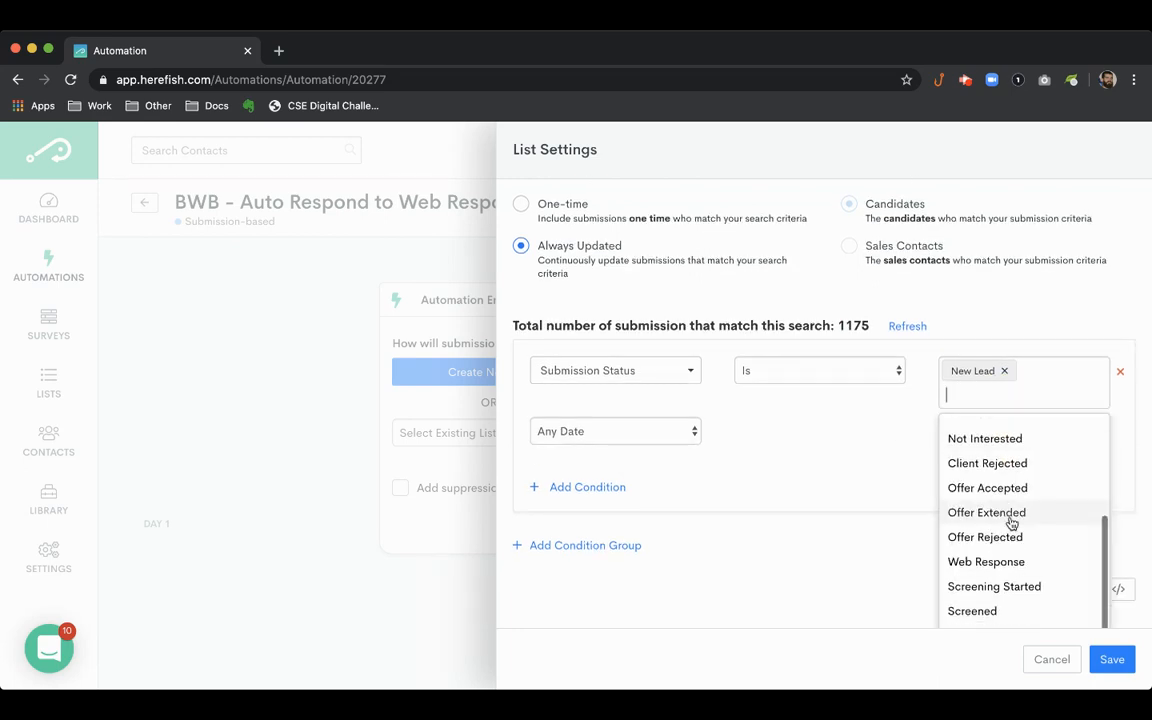
Add Web Response to the status filter and limit matches to submissions after June 1, 2020
{"action": "left_click", "coordinate": [986, 561]}
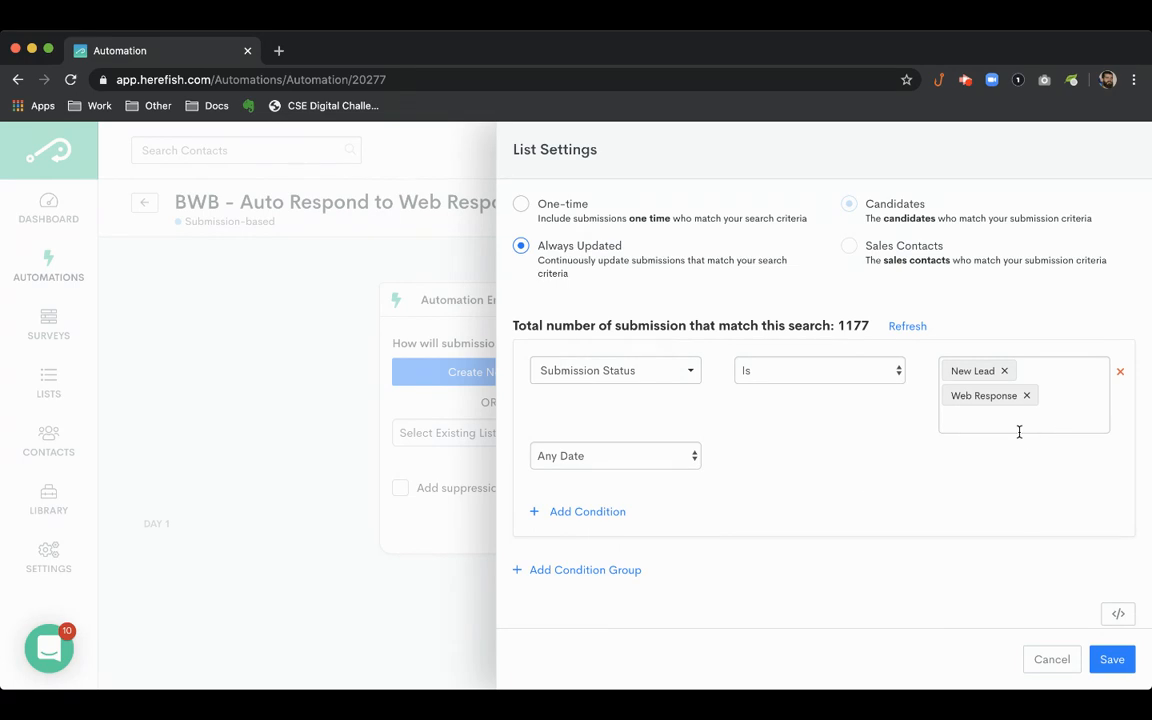
{"action": "mouse_move", "coordinate": [864, 490]}
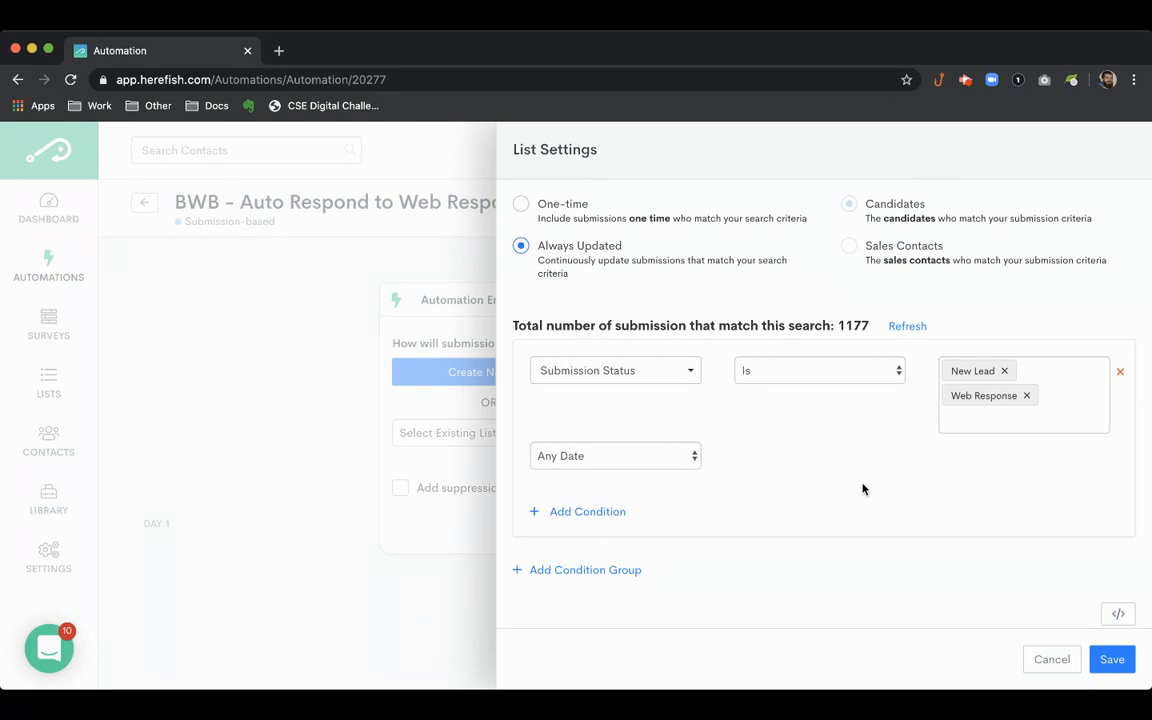
{"action": "mouse_move", "coordinate": [651, 458]}
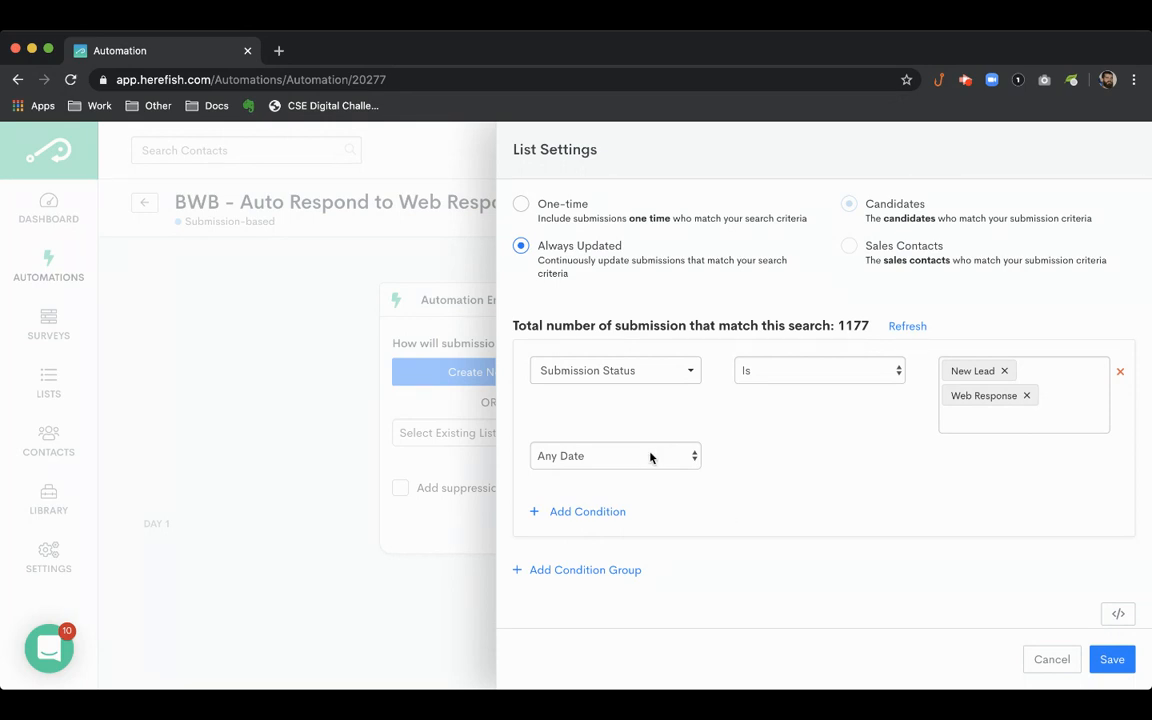
{"action": "mouse_move", "coordinate": [805, 442]}
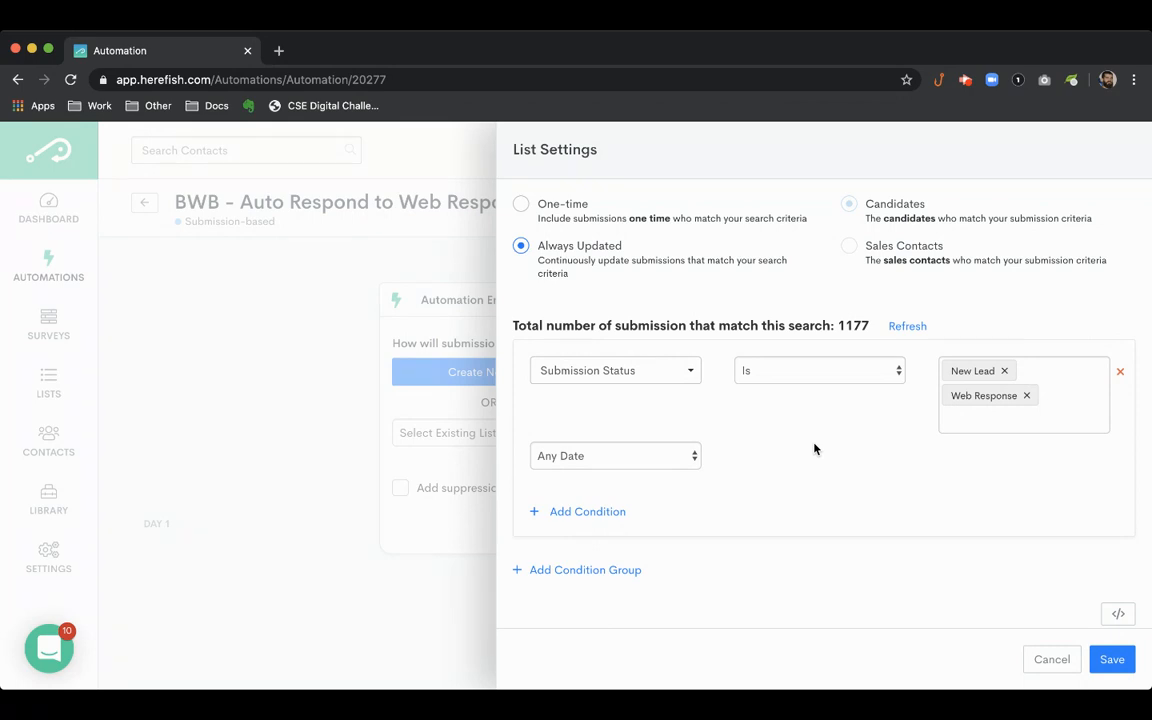
{"action": "mouse_move", "coordinate": [659, 505]}
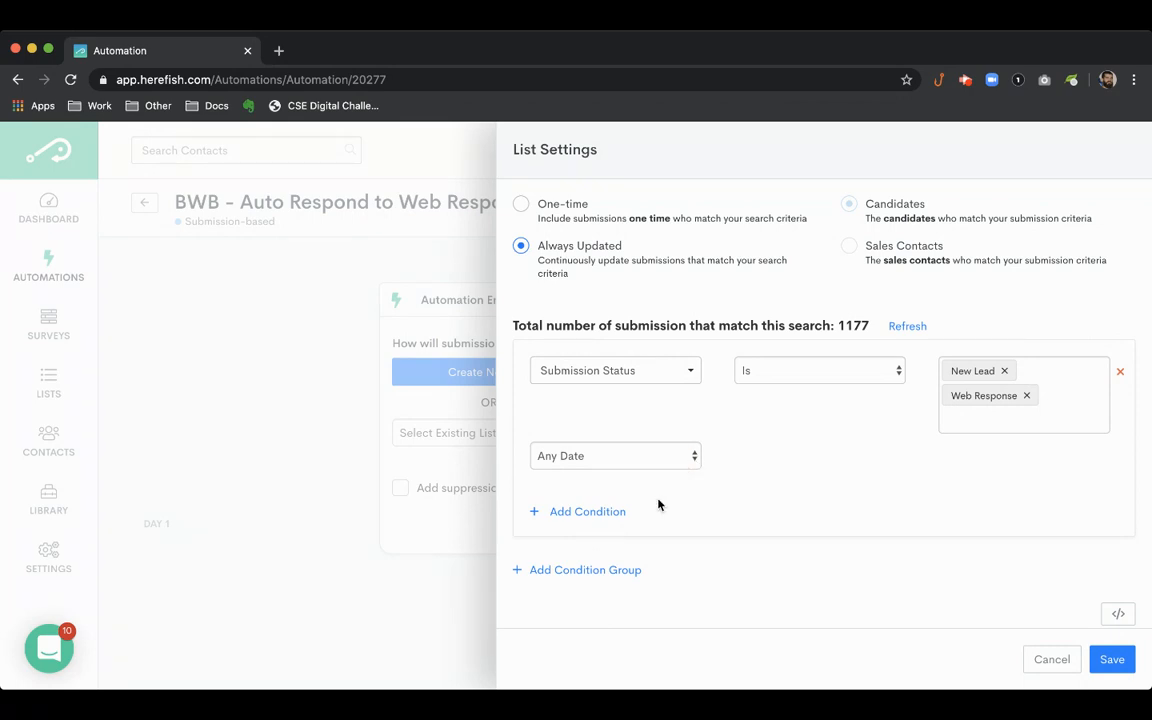
{"action": "mouse_move", "coordinate": [627, 530]}
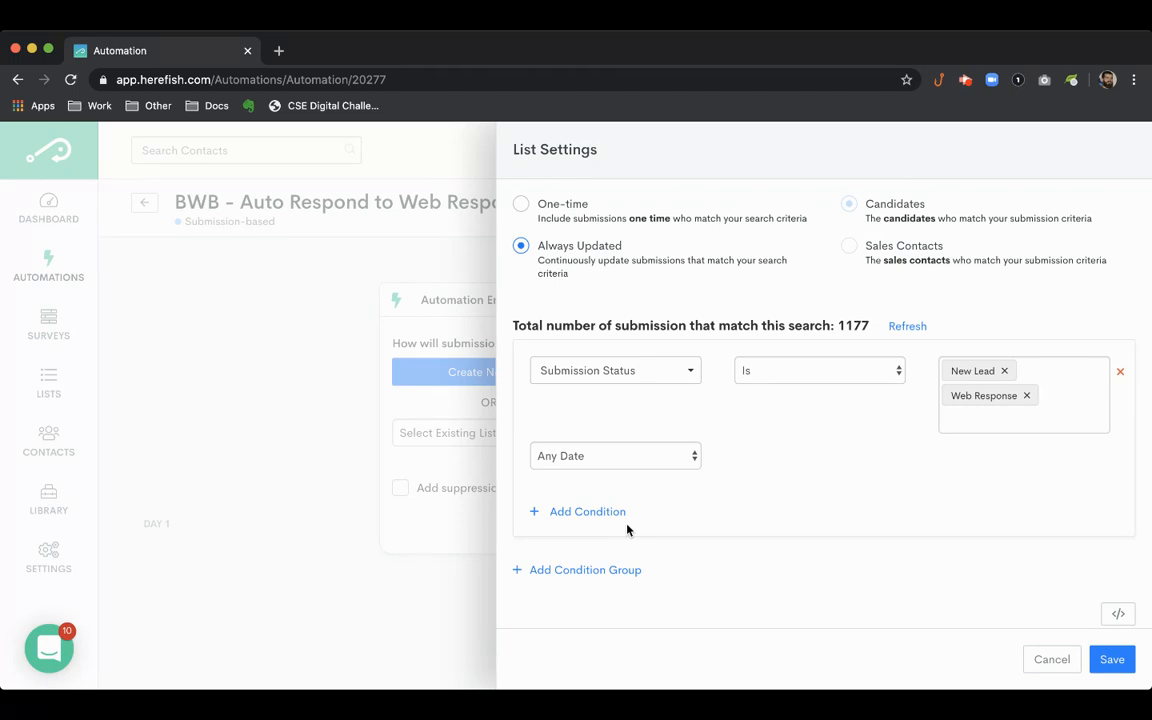
{"action": "mouse_move", "coordinate": [880, 488]}
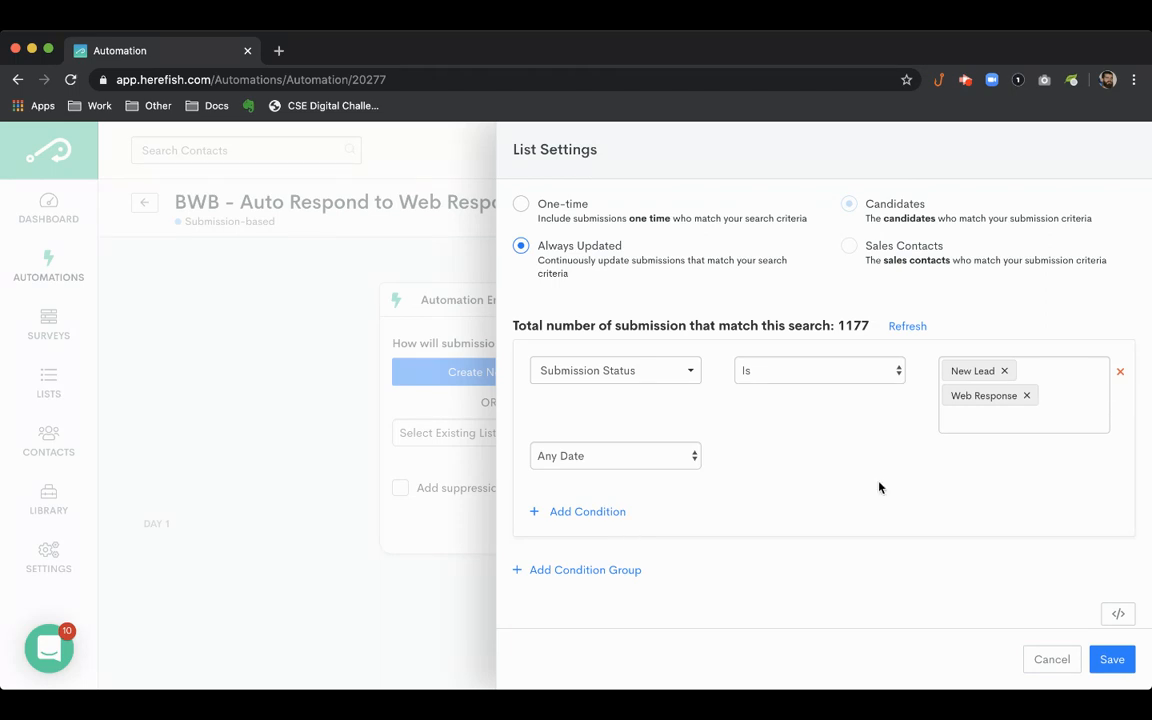
{"action": "mouse_move", "coordinate": [615, 527]}
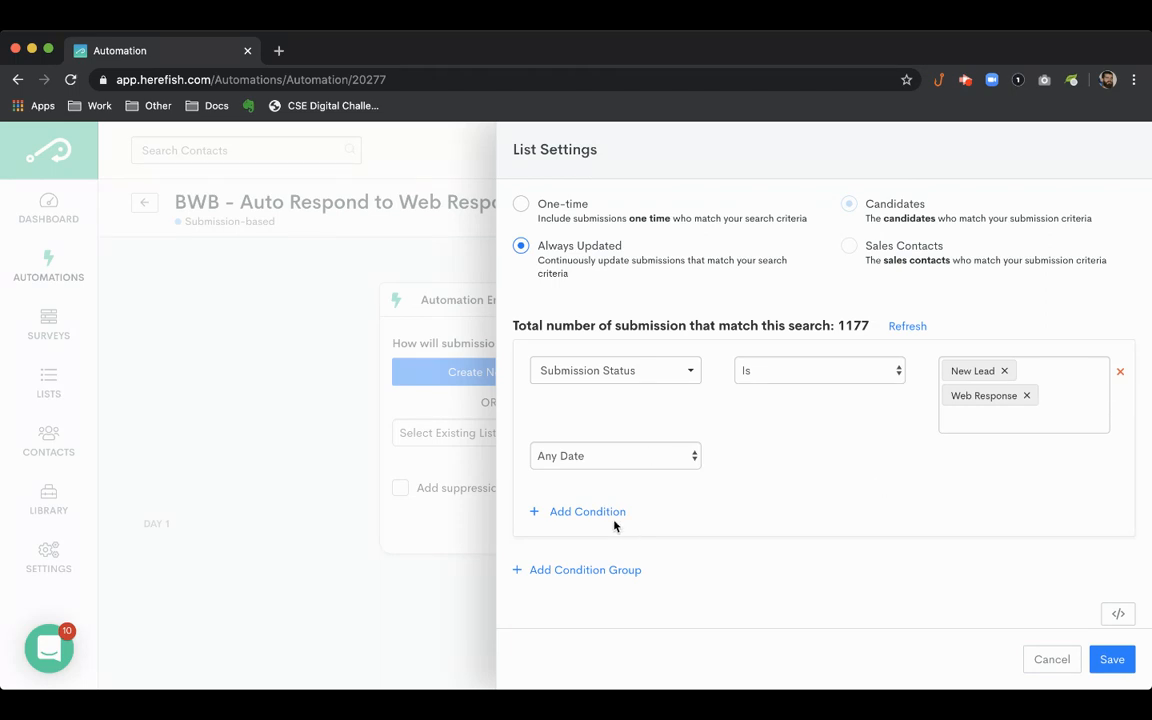
{"action": "left_click", "coordinate": [615, 455]}
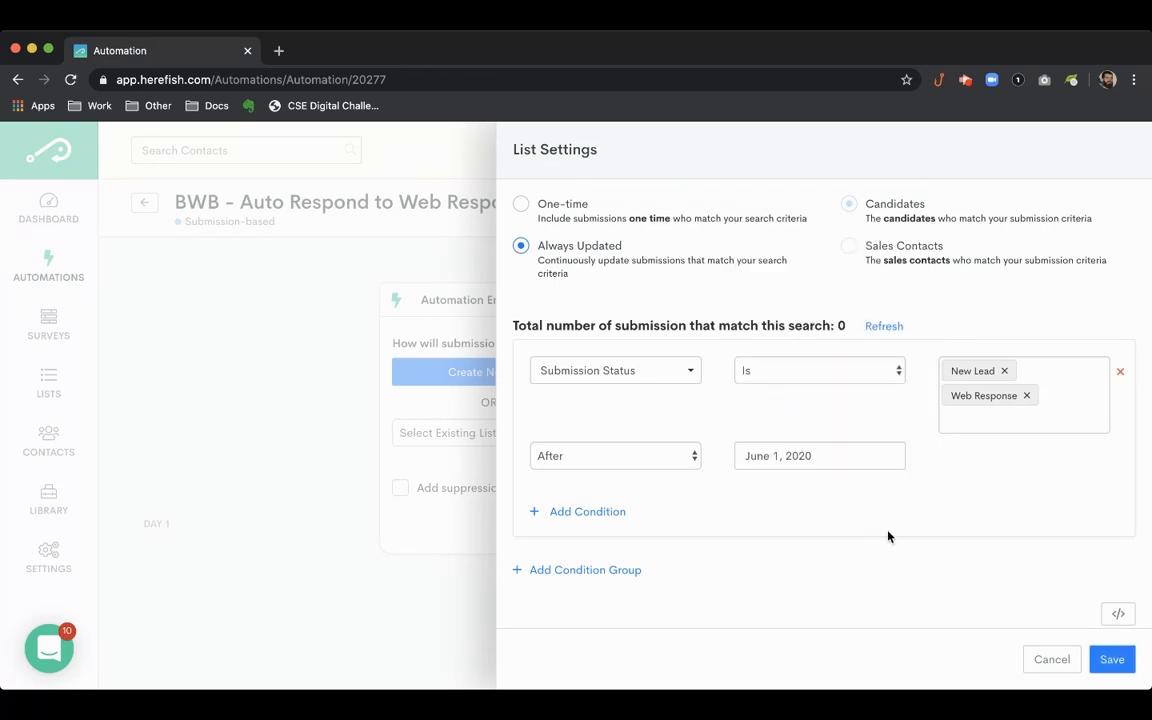
{"action": "mouse_move", "coordinate": [962, 530]}
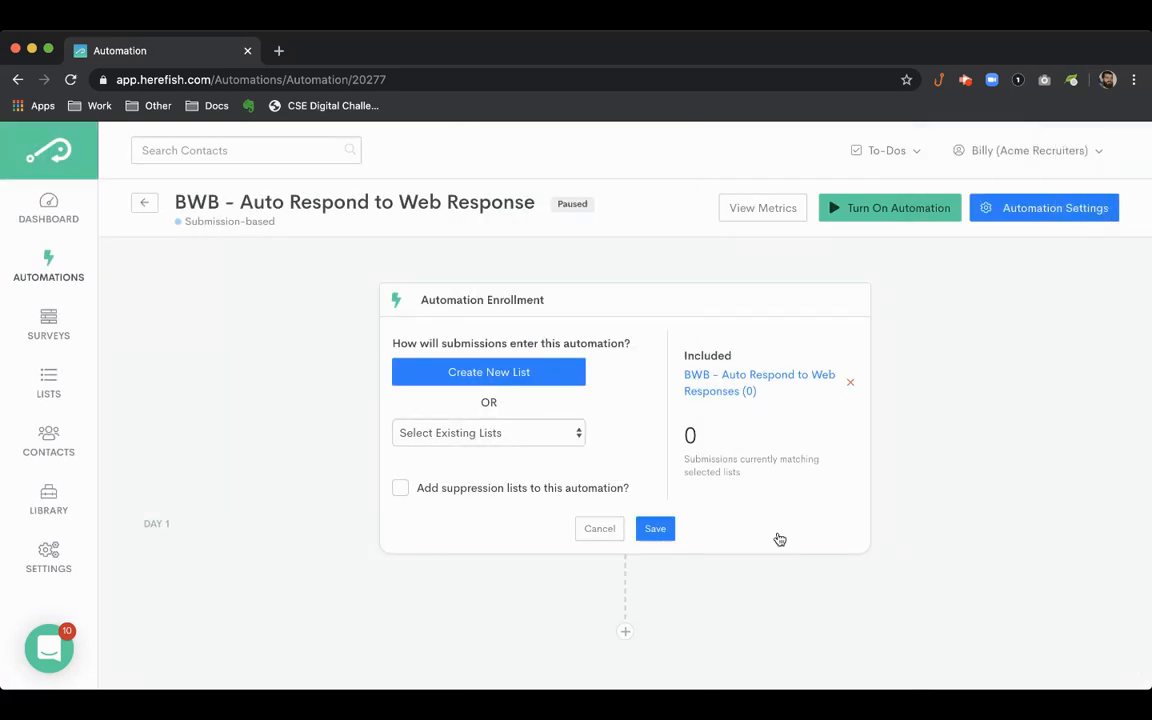
Save the enrollment, add a Send Email step, and start a plain-text email from scratch
{"action": "left_click", "coordinate": [655, 528]}
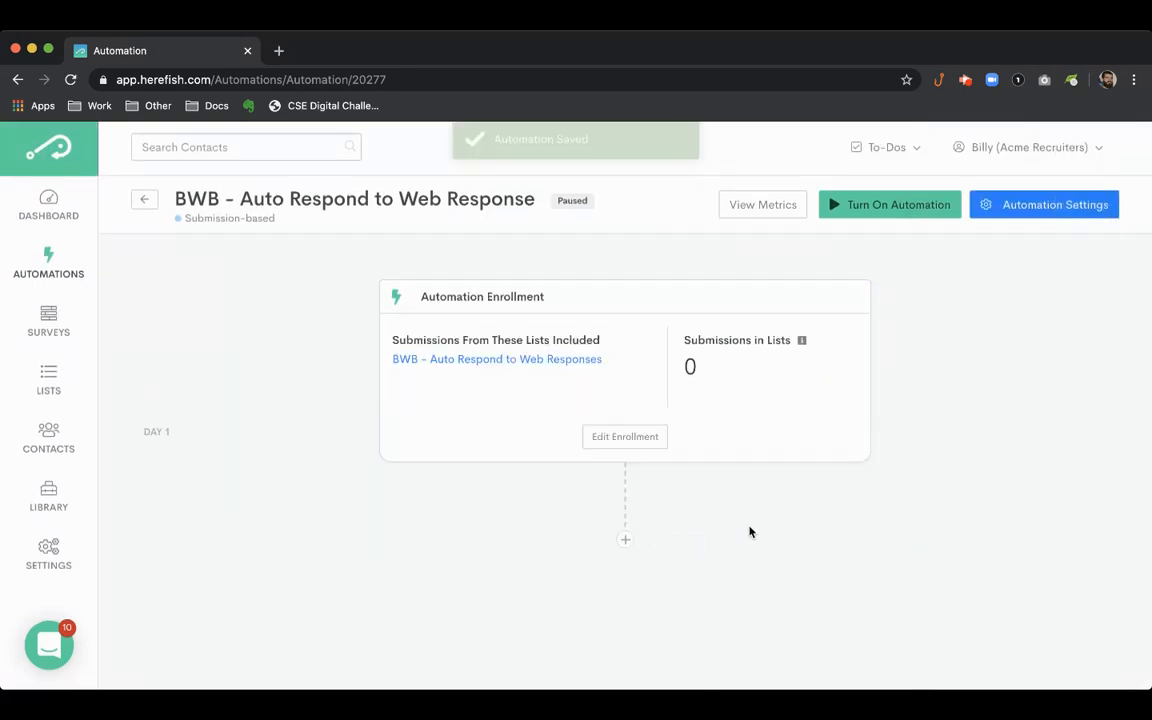
{"action": "left_click", "coordinate": [625, 540]}
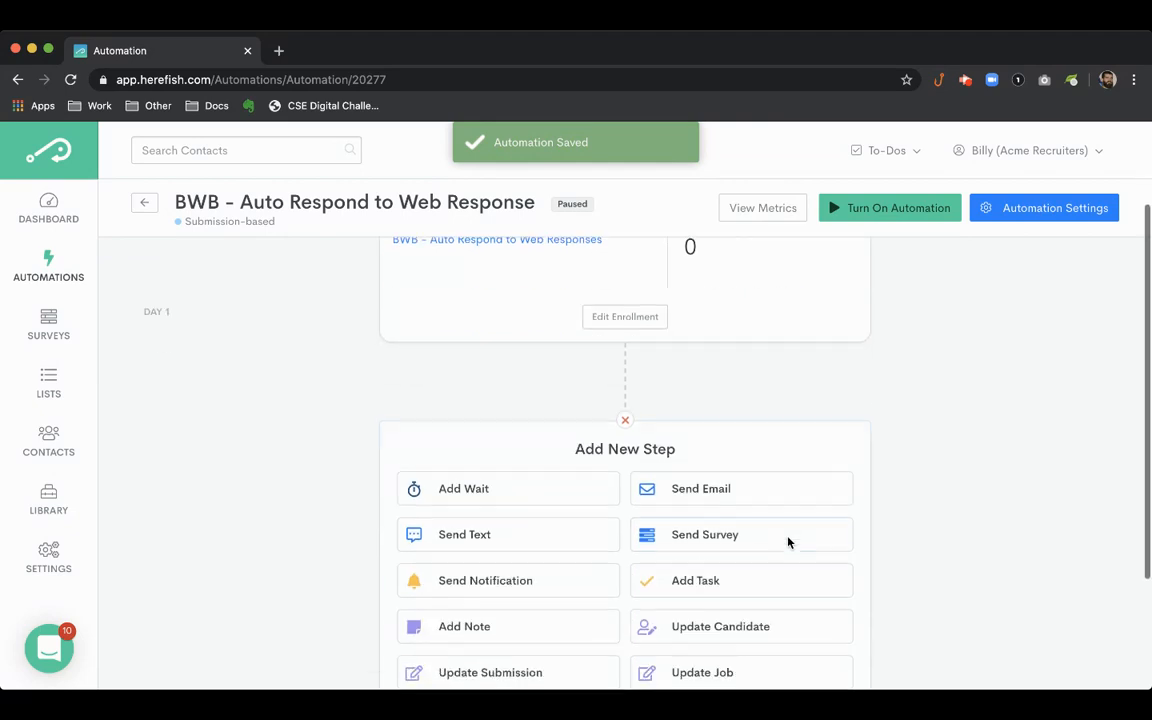
{"action": "scroll", "scroll_direction": "down", "scroll_amount": 3}
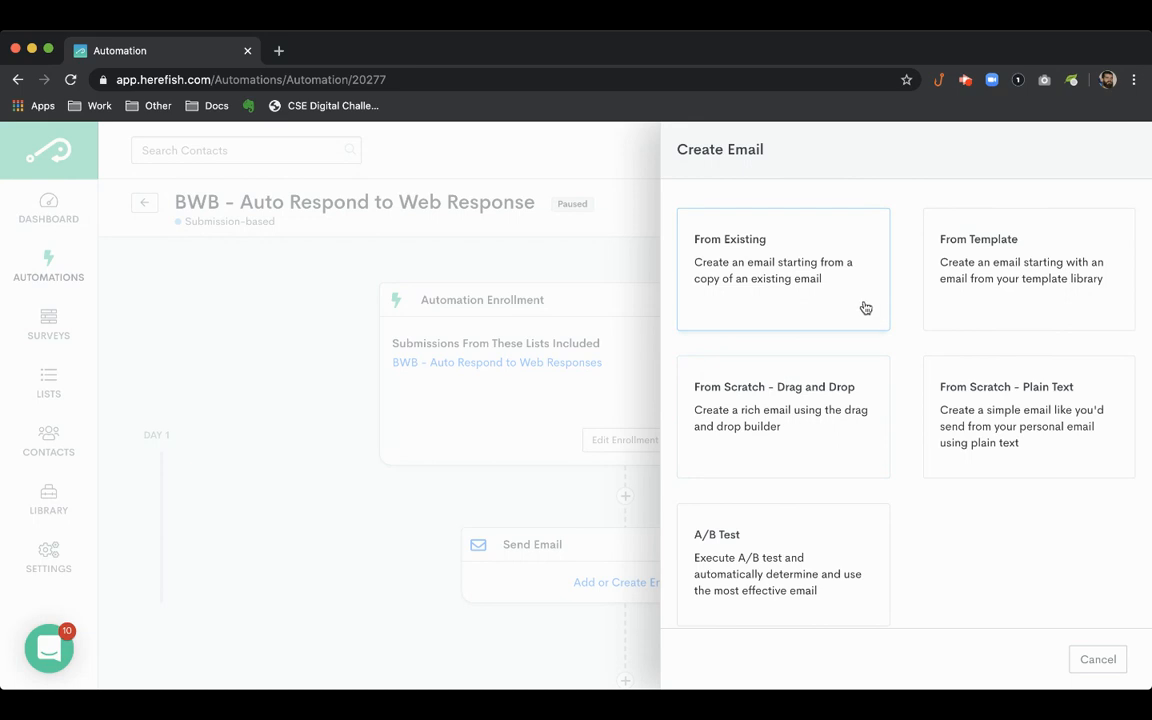
{"action": "mouse_move", "coordinate": [1030, 425]}
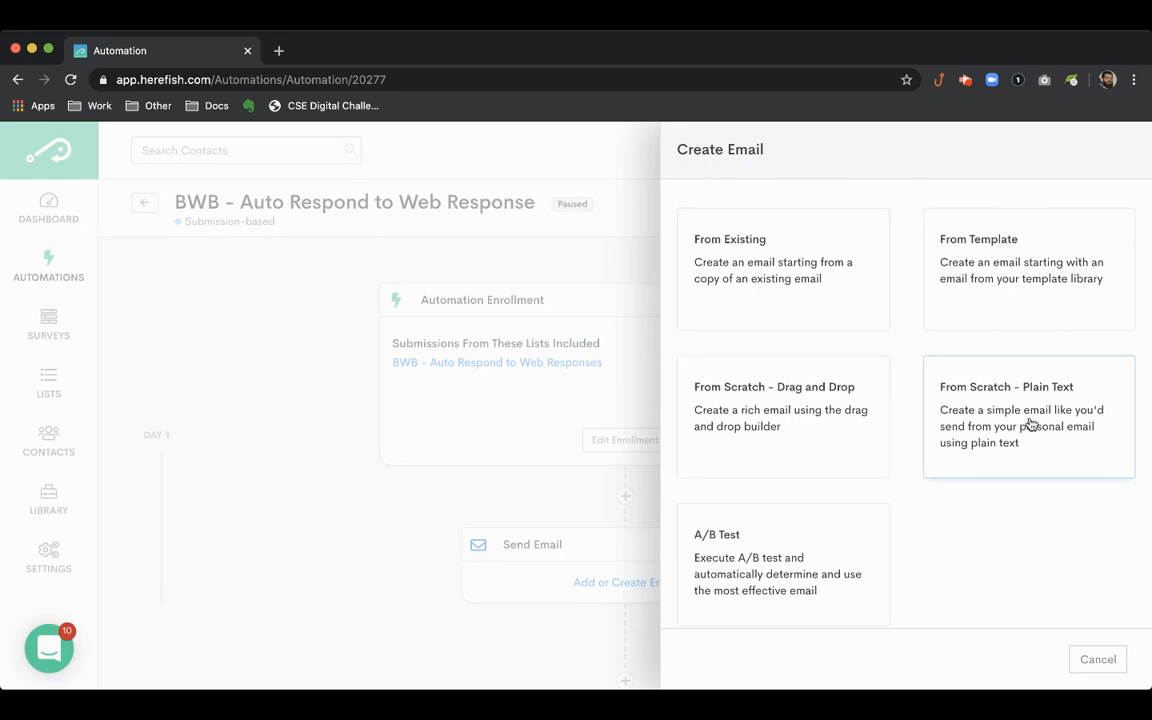
{"action": "left_click", "coordinate": [1028, 414]}
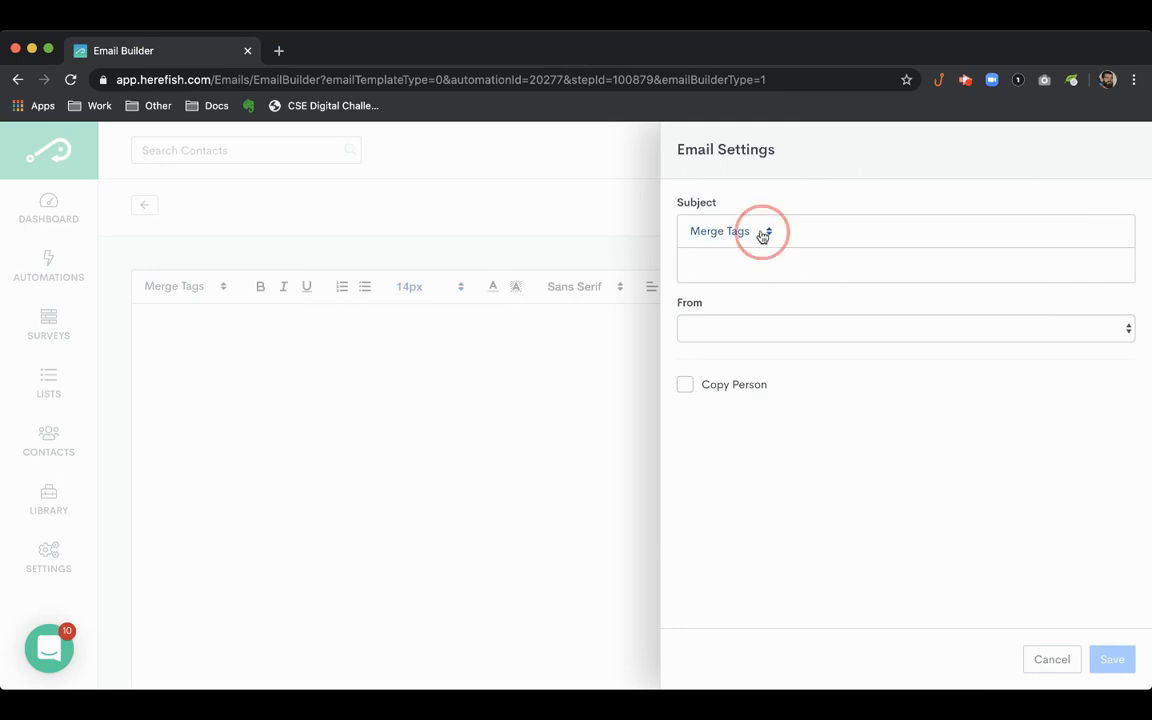
Set subject '%FIRSTNAME% Thank you for your interest in %JOBTITLE%', sender Job Owner, no CC, and save
{"action": "left_click", "coordinate": [725, 231]}
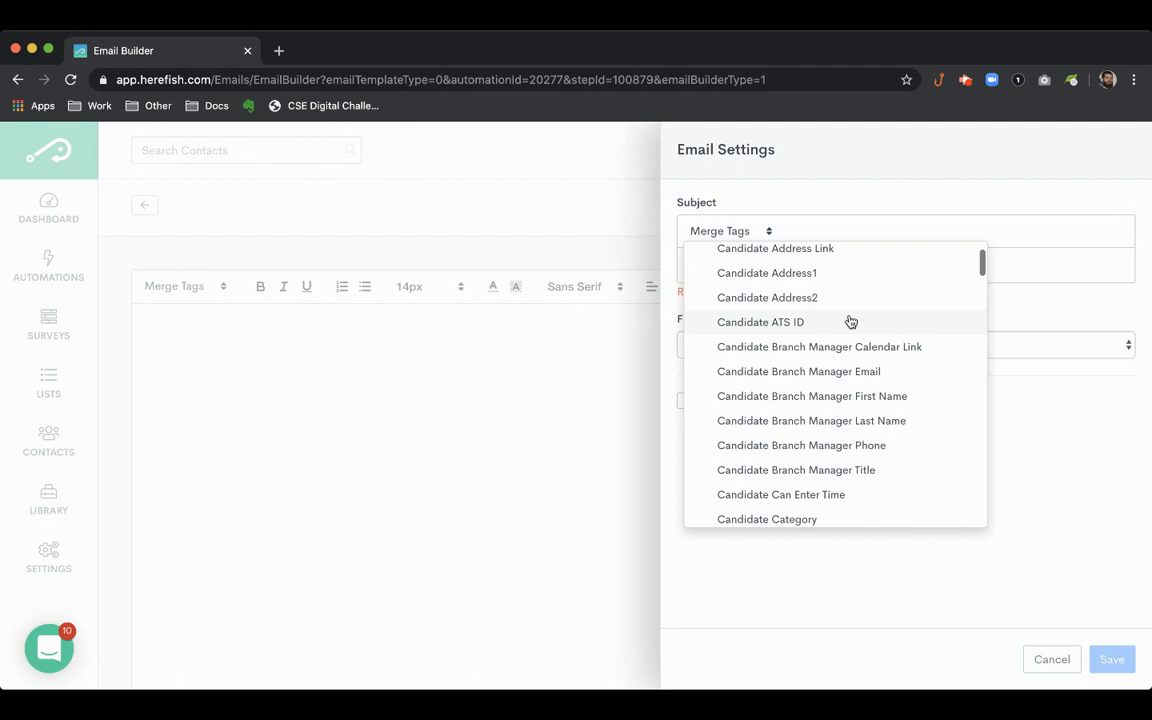
{"action": "scroll", "scroll_direction": "down", "scroll_amount": 3}
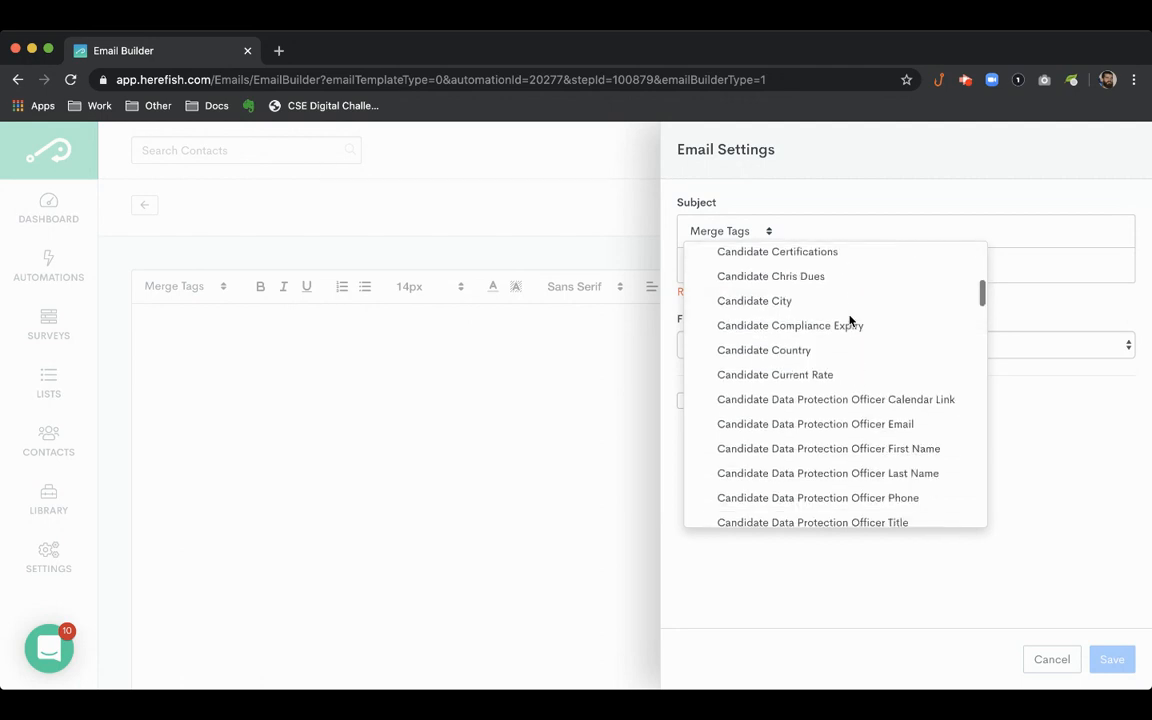
{"action": "type", "text": "n"}
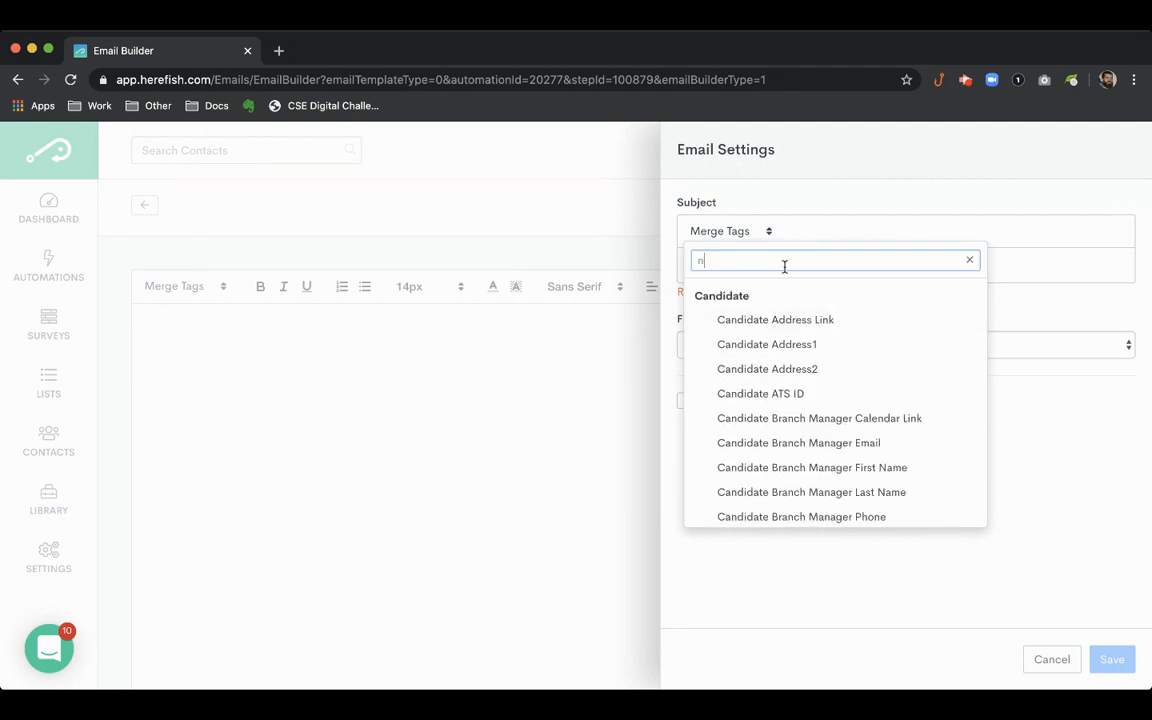
{"action": "type", "text": "ame"}
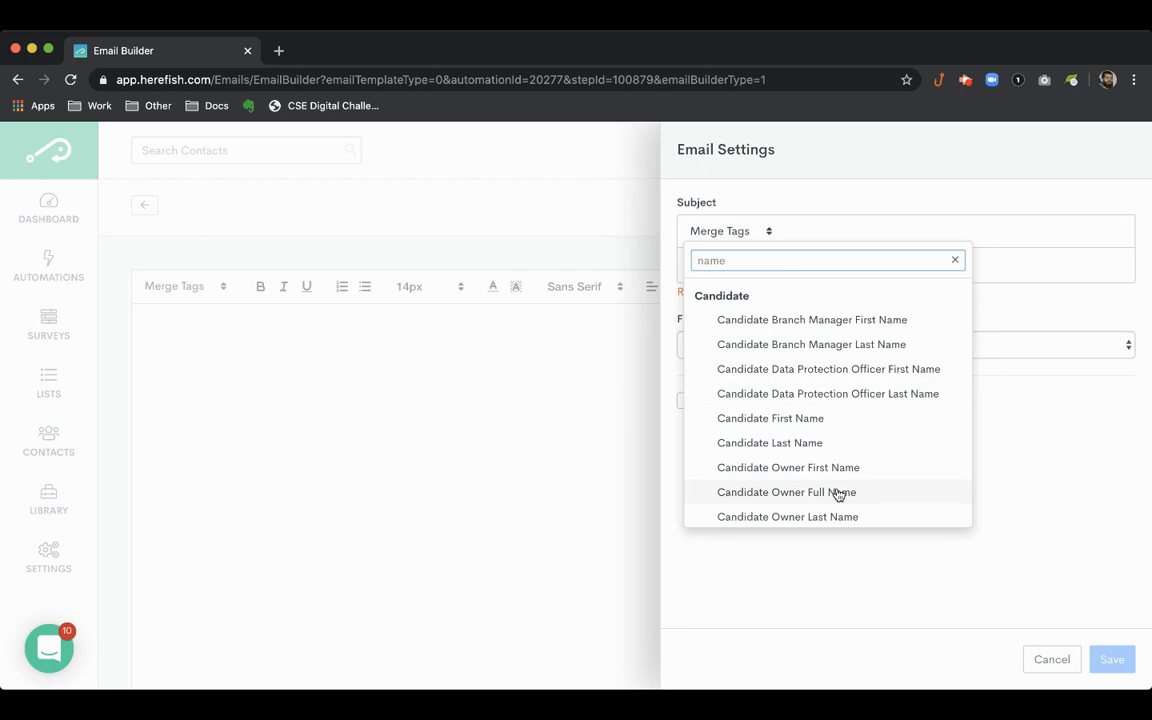
{"action": "left_click", "coordinate": [770, 418]}
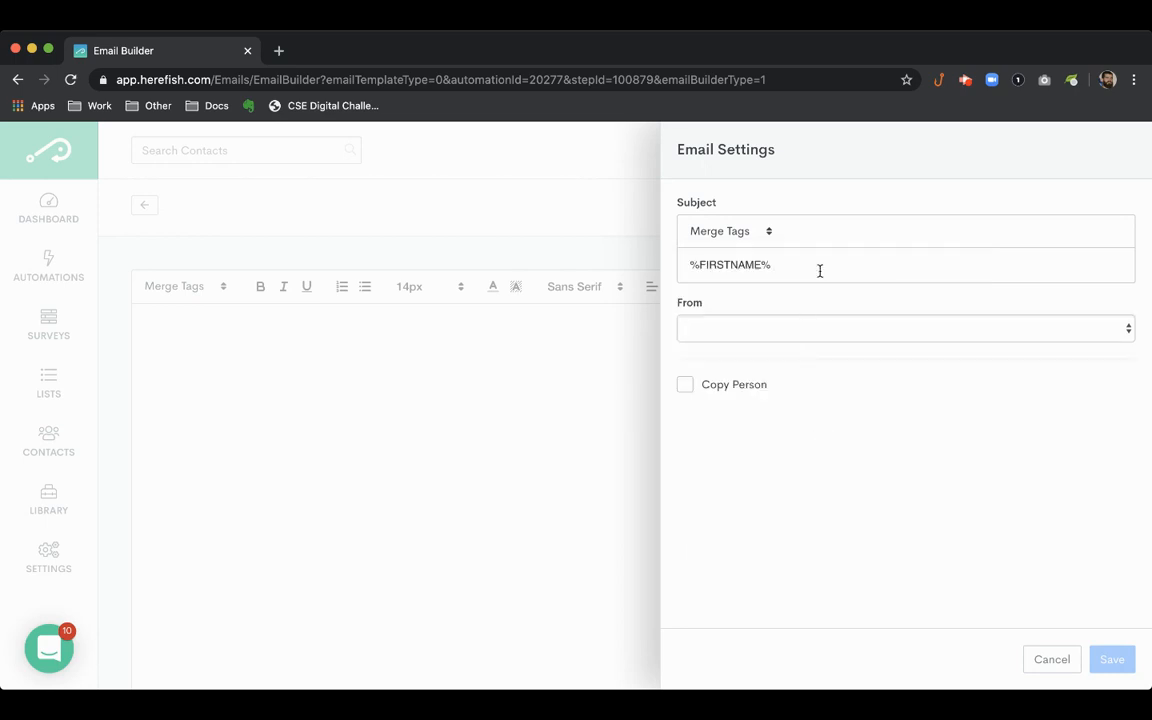
{"action": "type", "text": "Thank you!"}
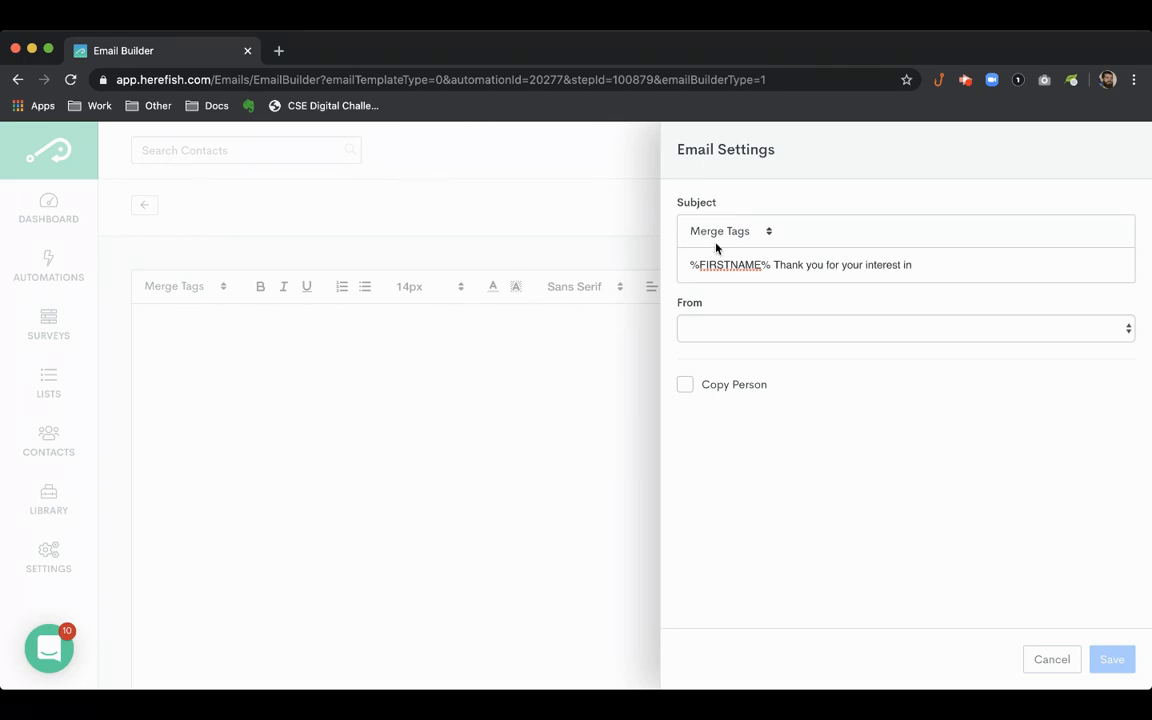
{"action": "left_click", "coordinate": [730, 231]}
{"action": "type", "text": "job tit"}
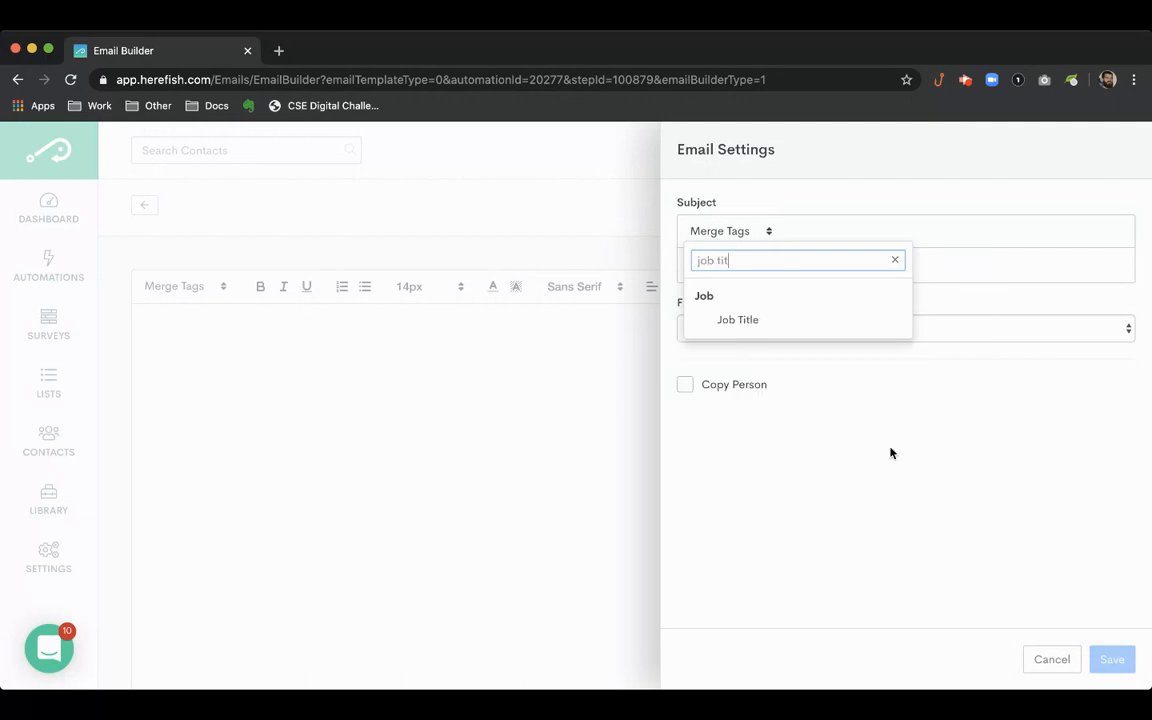
{"action": "left_click", "coordinate": [738, 319]}
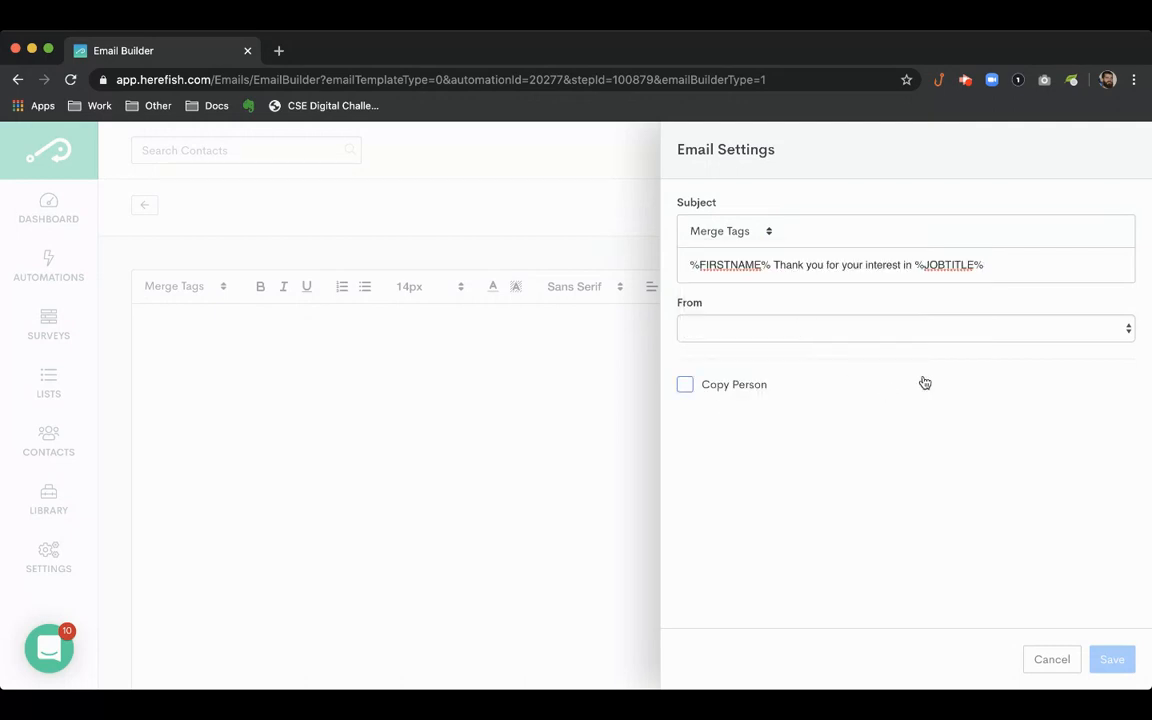
{"action": "mouse_move", "coordinate": [800, 332]}
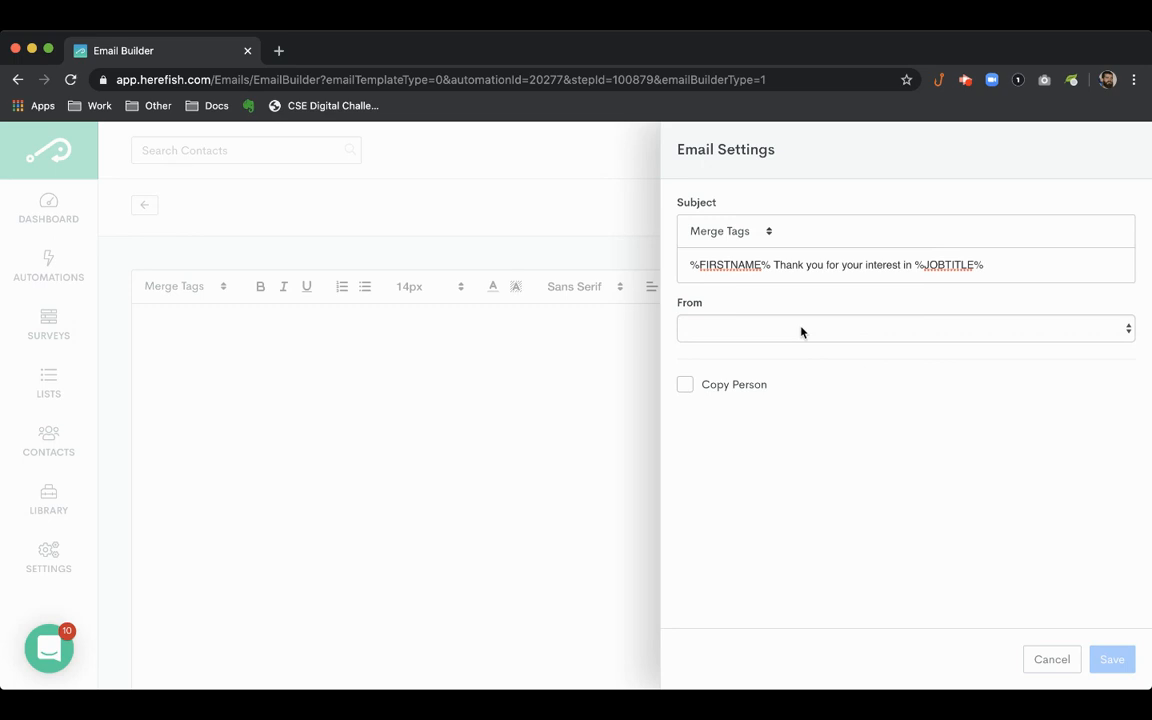
{"action": "mouse_move", "coordinate": [802, 388]}
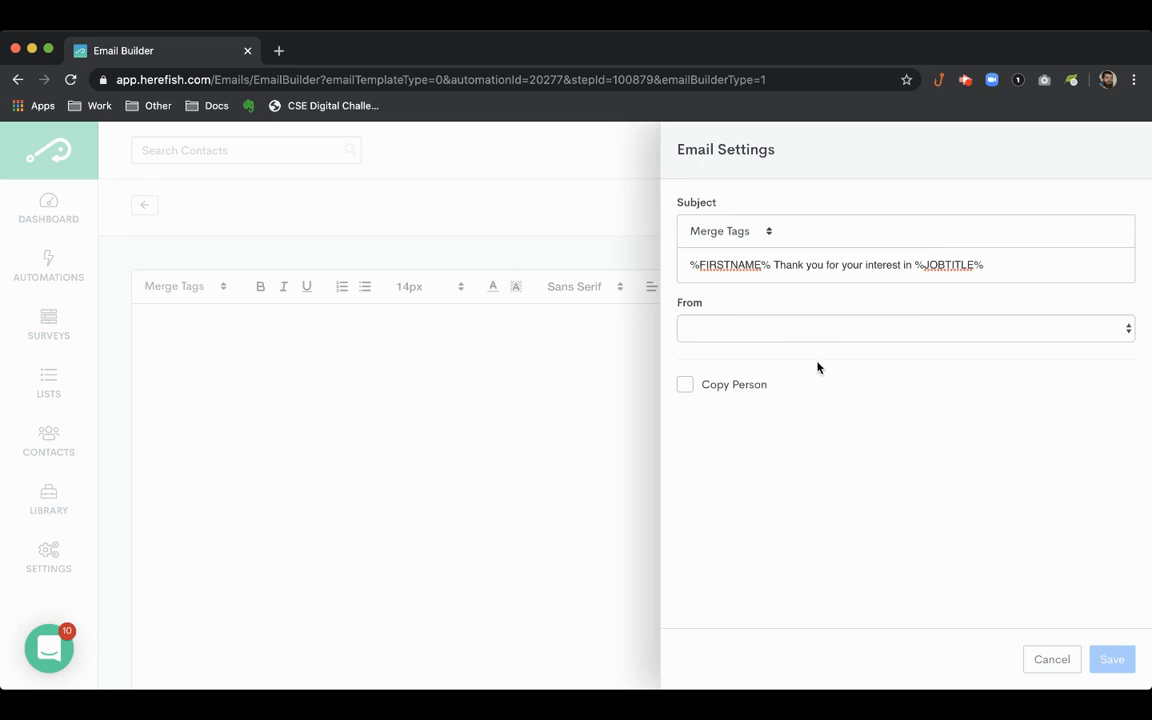
{"action": "mouse_move", "coordinate": [837, 351]}
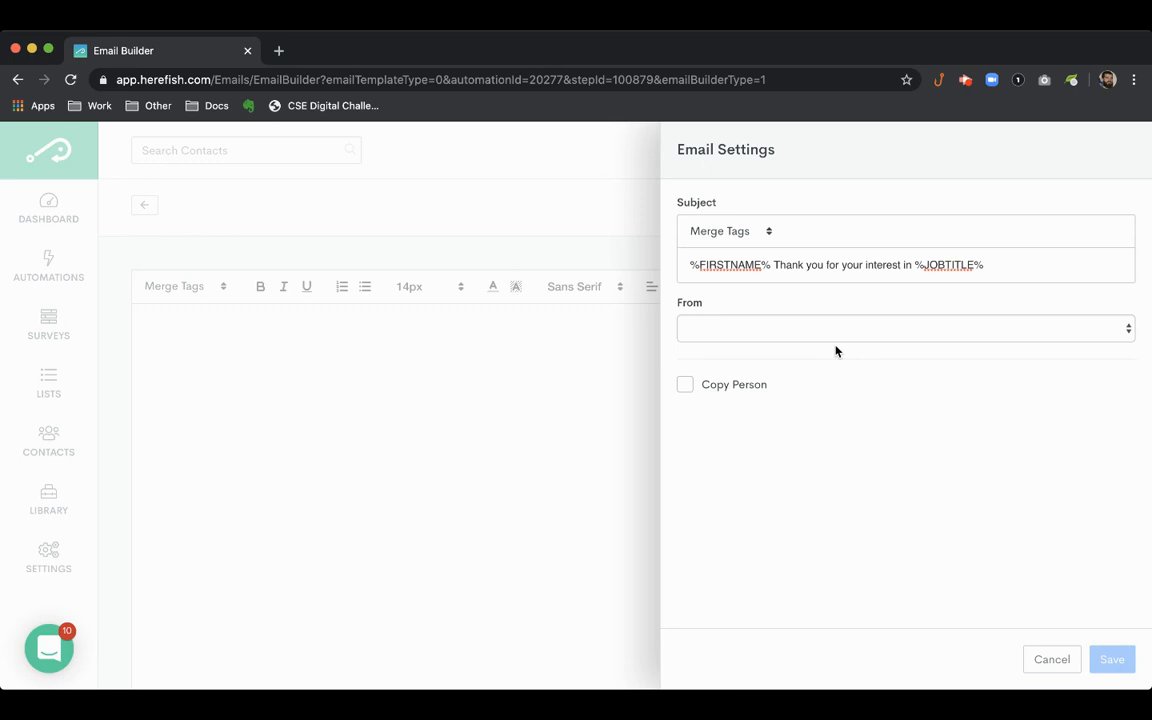
{"action": "mouse_move", "coordinate": [816, 376]}
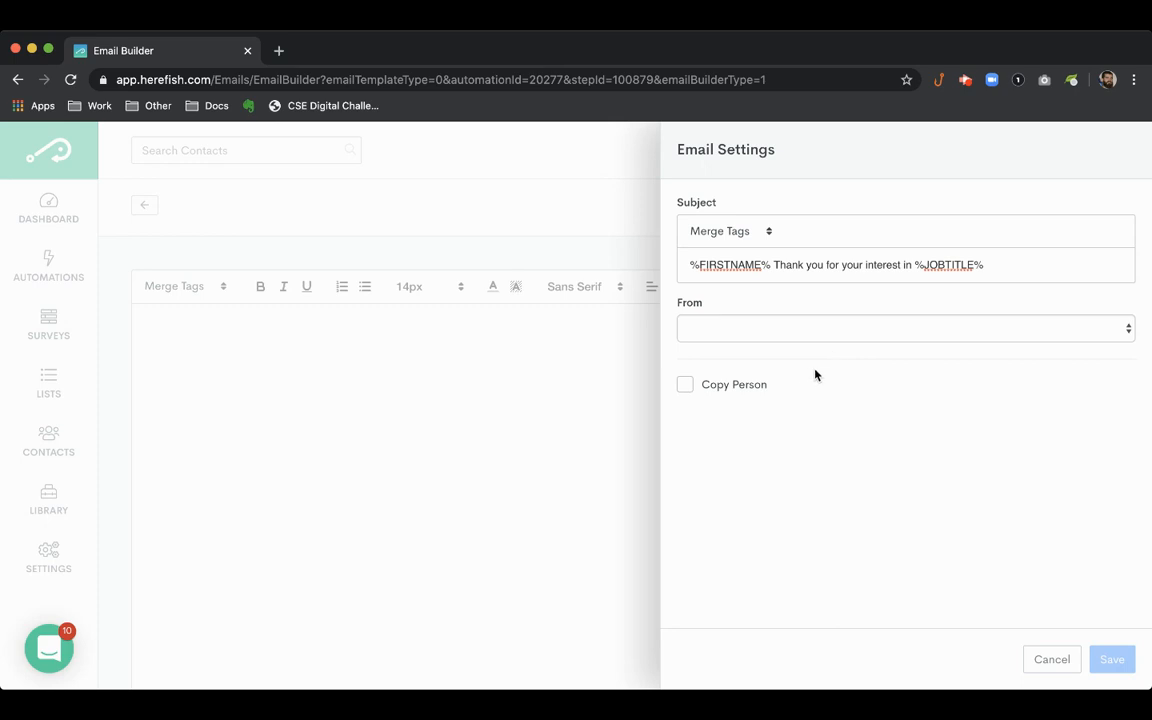
{"action": "mouse_move", "coordinate": [793, 390]}
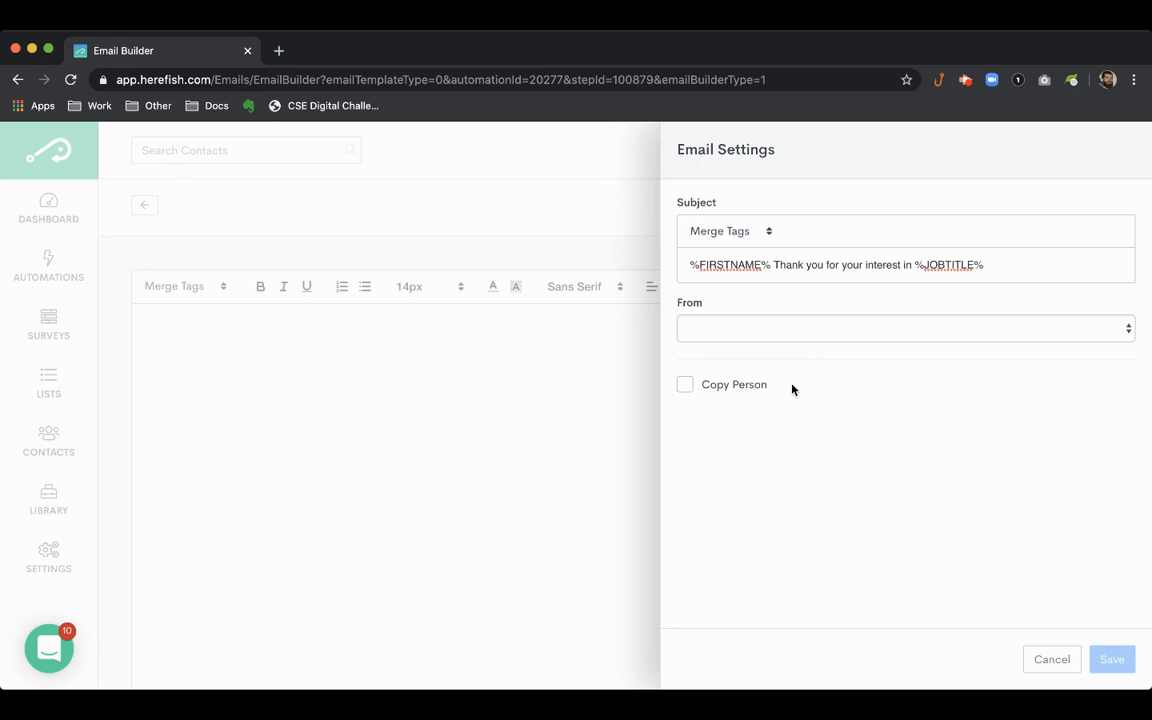
{"action": "mouse_move", "coordinate": [812, 388]}
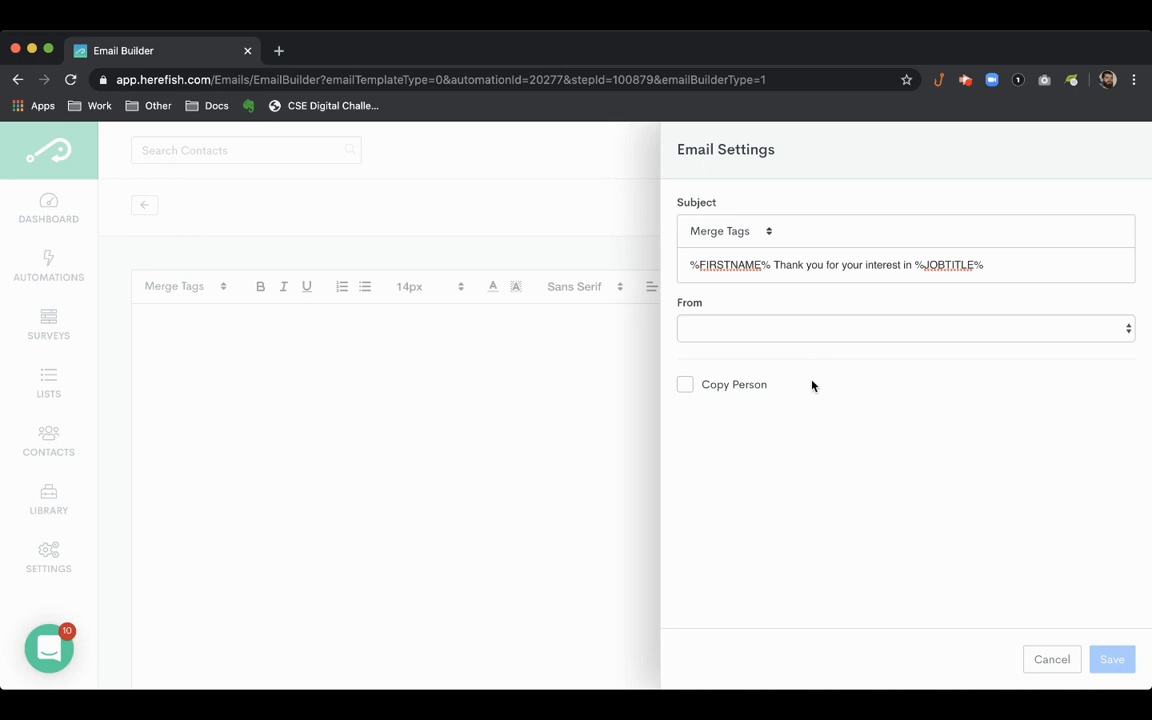
{"action": "mouse_move", "coordinate": [790, 361]}
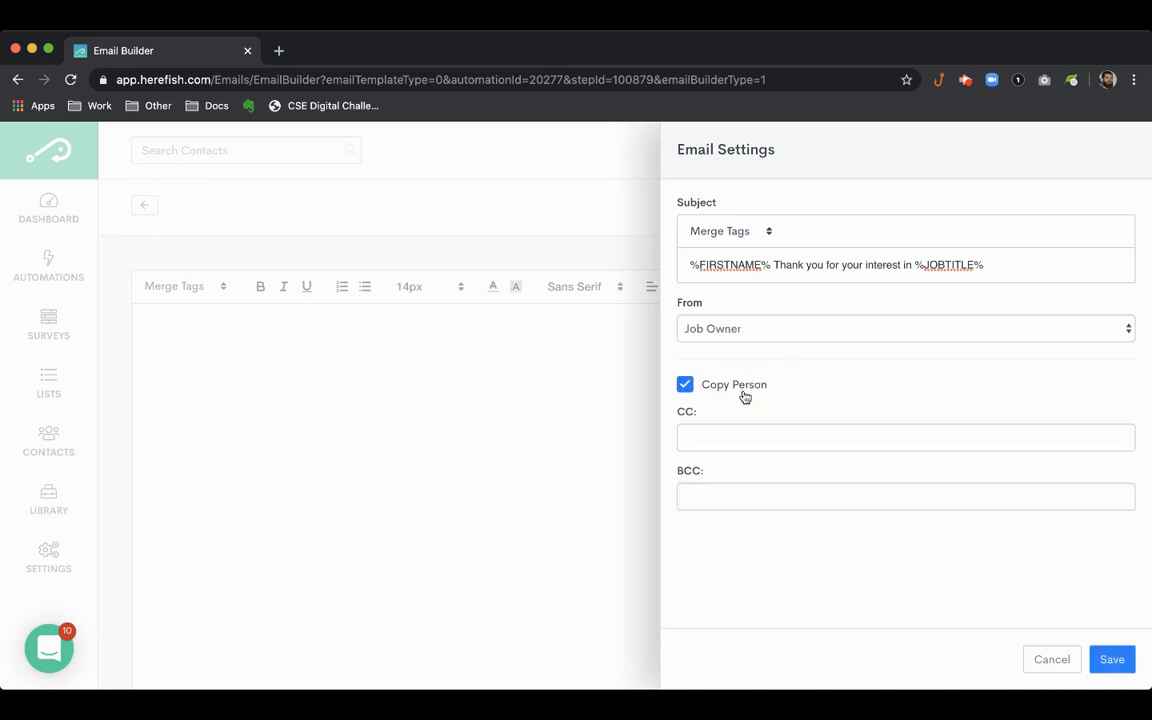
{"action": "left_click", "coordinate": [685, 384]}
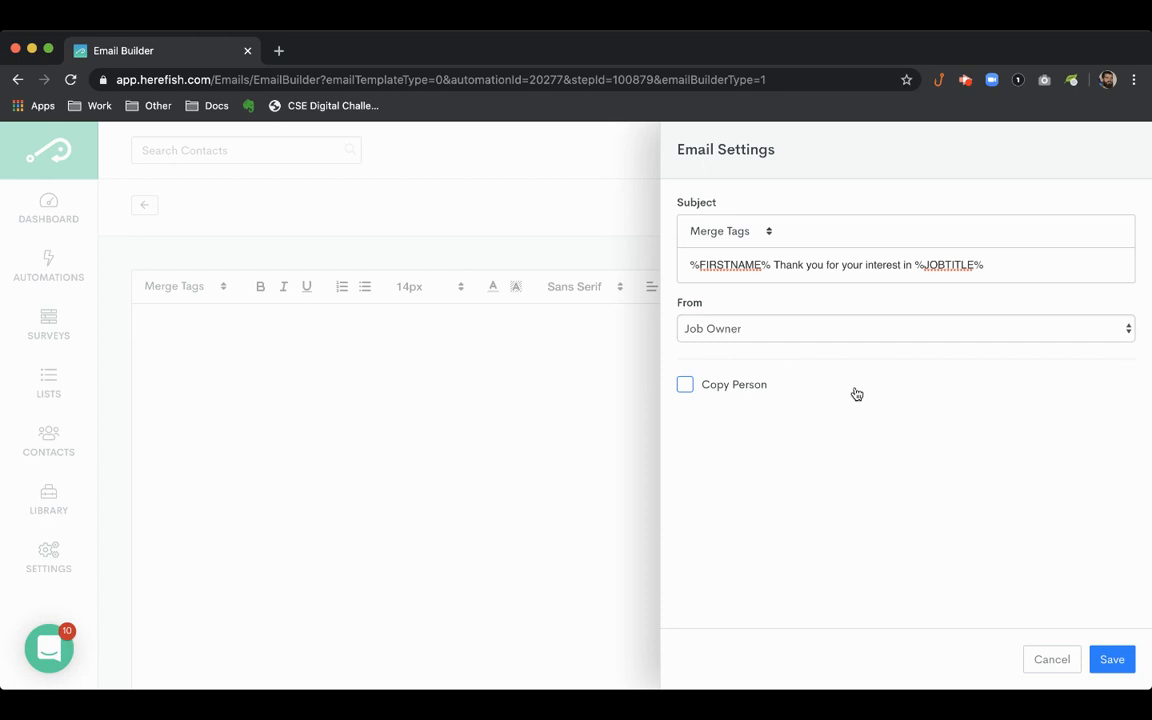
{"action": "left_click", "coordinate": [1111, 659]}
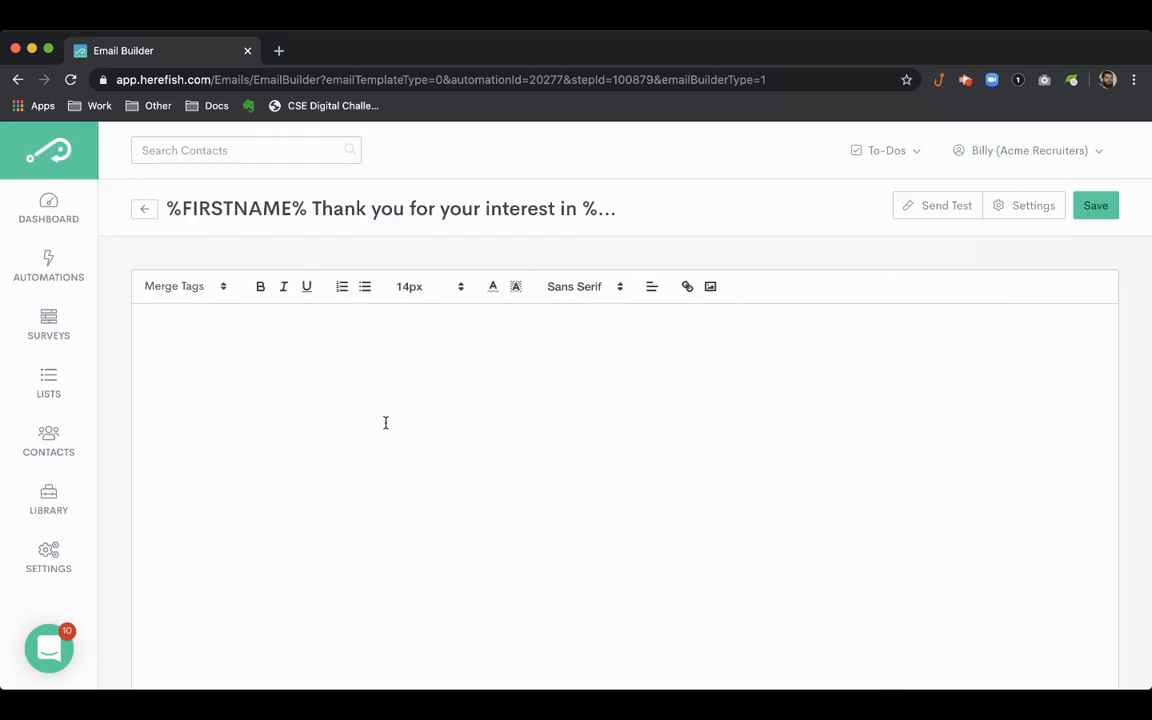
Begin the email body with a 'Hi %FIRSTNAME%' greeting line
{"action": "left_click", "coordinate": [1095, 205]}
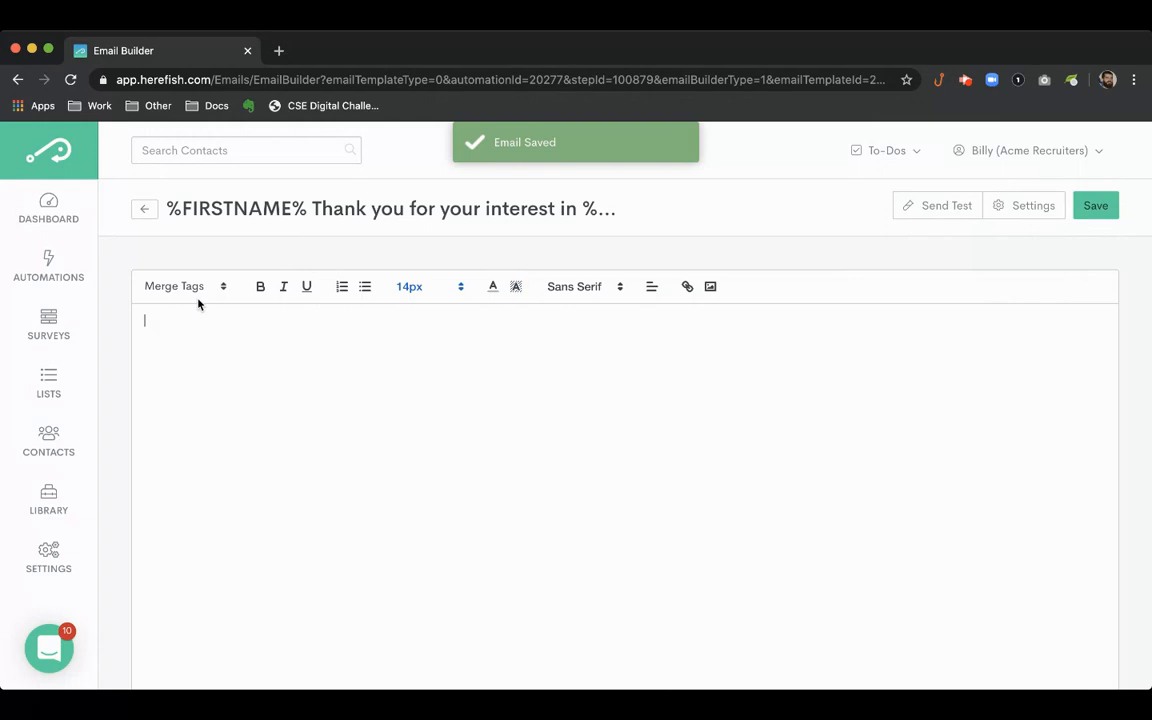
{"action": "type", "text": "can"}
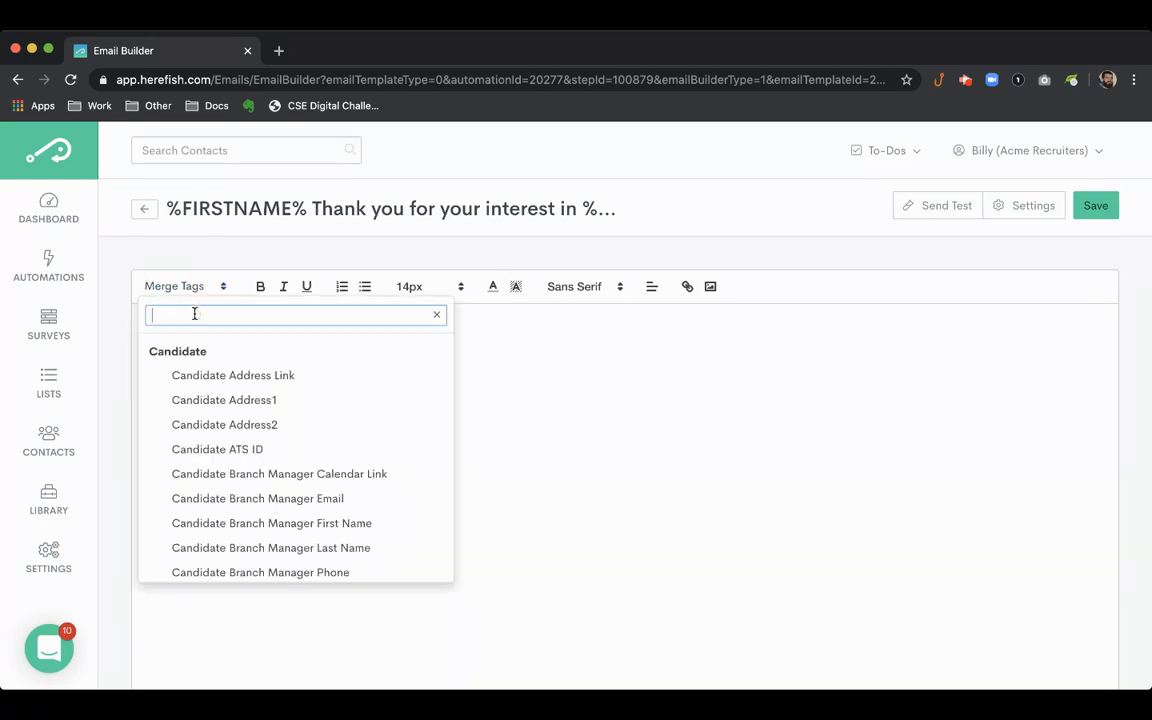
{"action": "type", "text": "first"}
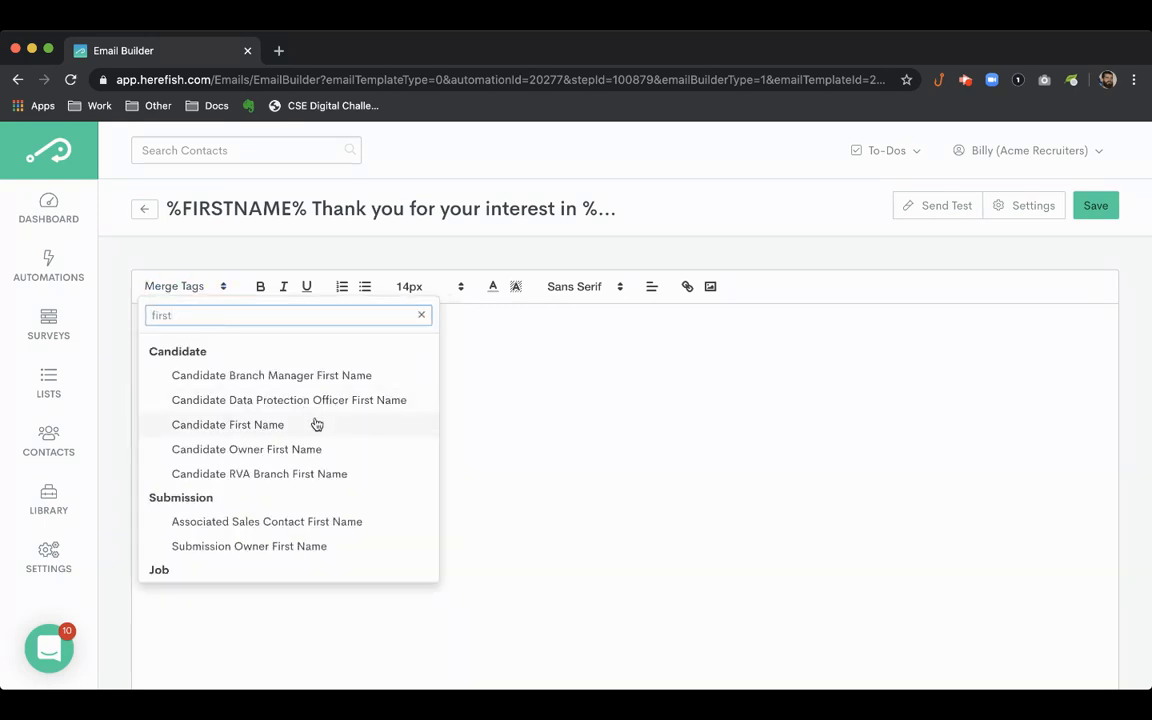
{"action": "left_click", "coordinate": [227, 424]}
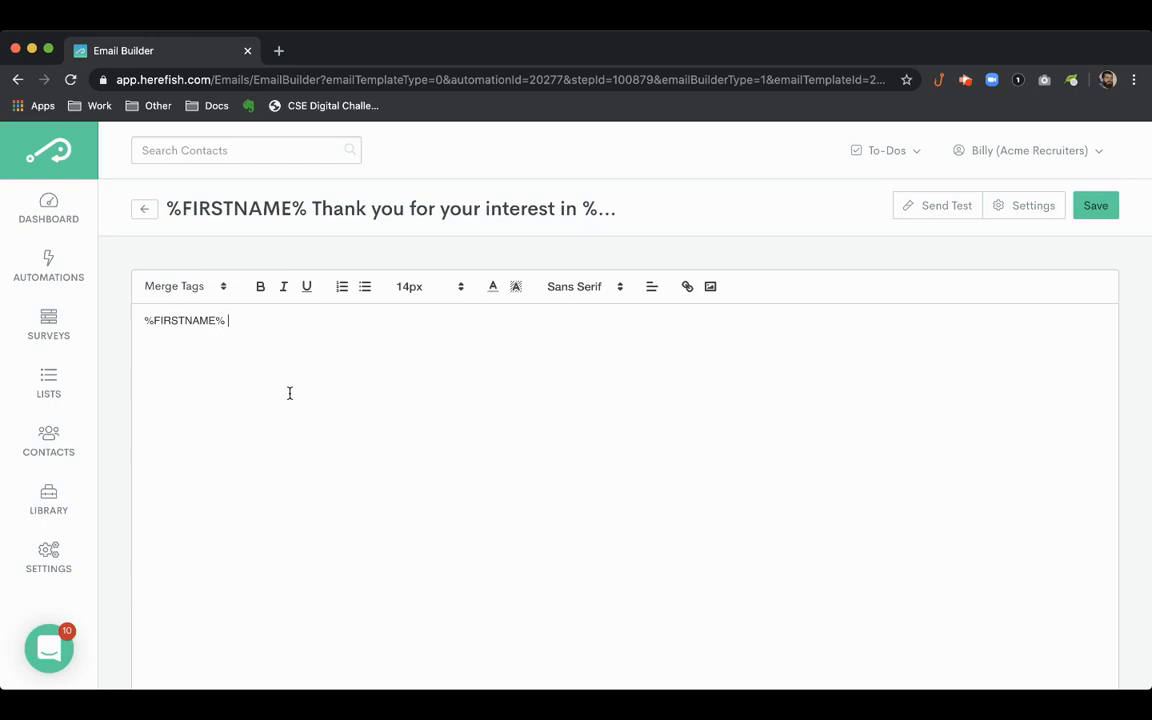
{"action": "type", "text": "Hi"}
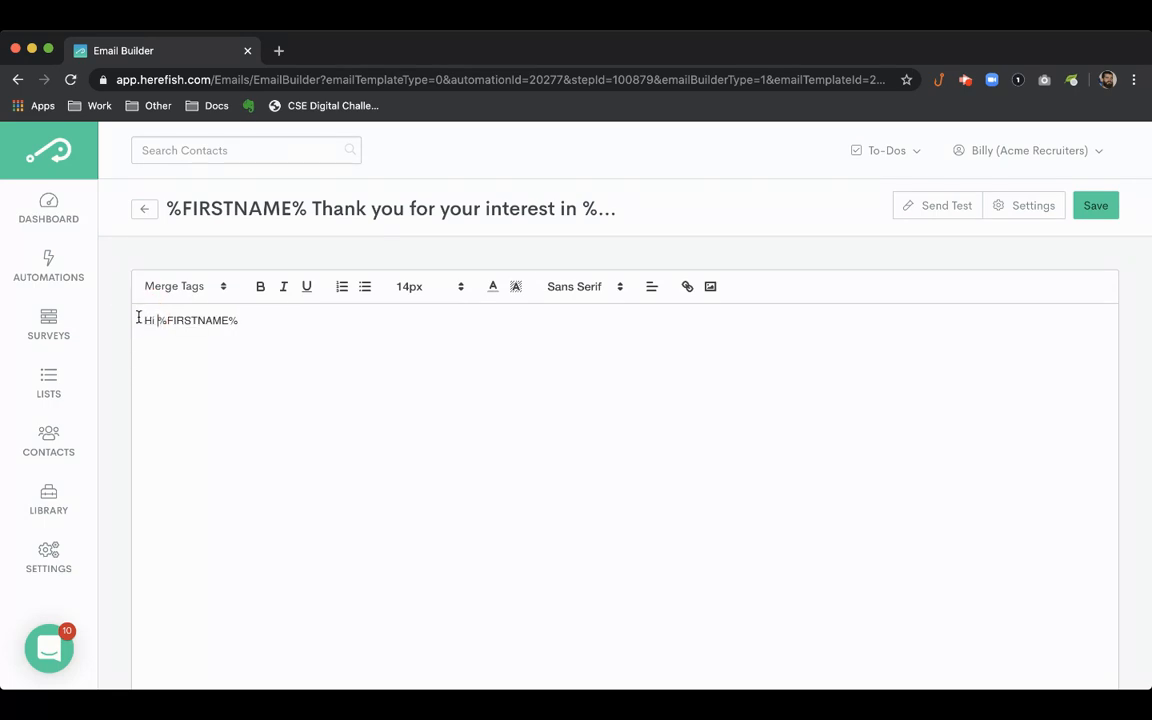
{"action": "key", "text": "enter"}
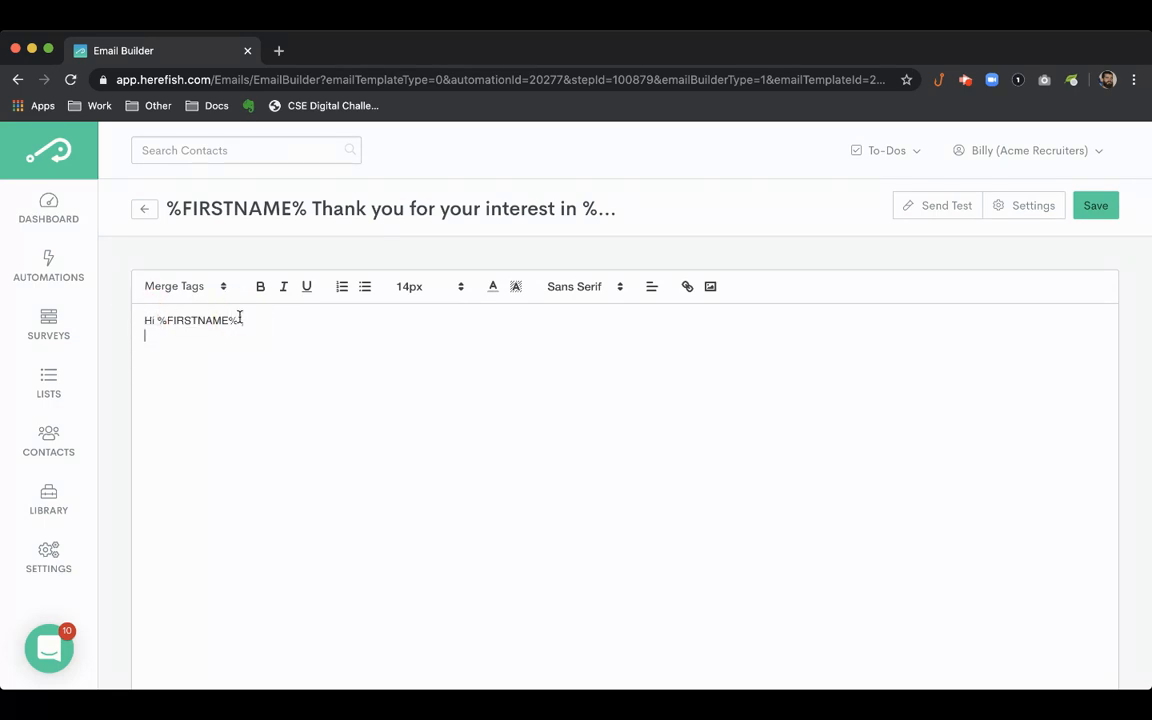
Thank them for their interest in %JOBTITLE% and promise to get back as quickly as possible
{"action": "type", "text": "Thank you fro your"}
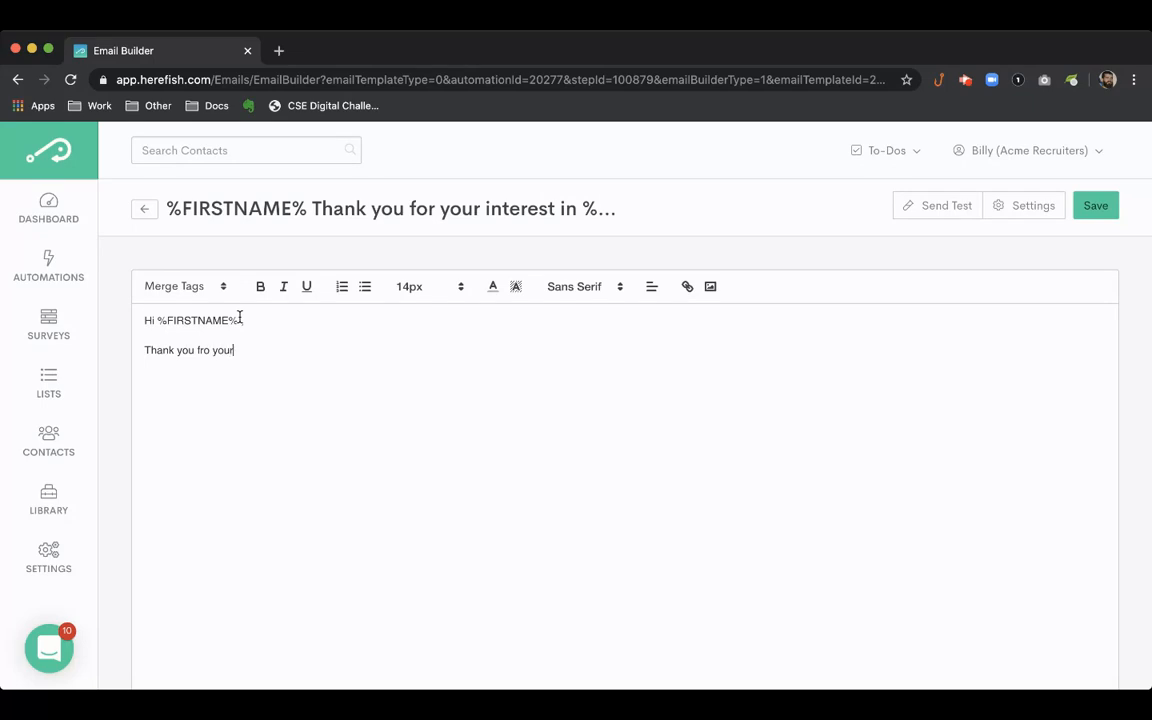
{"action": "type", "text": "for your interest in"}
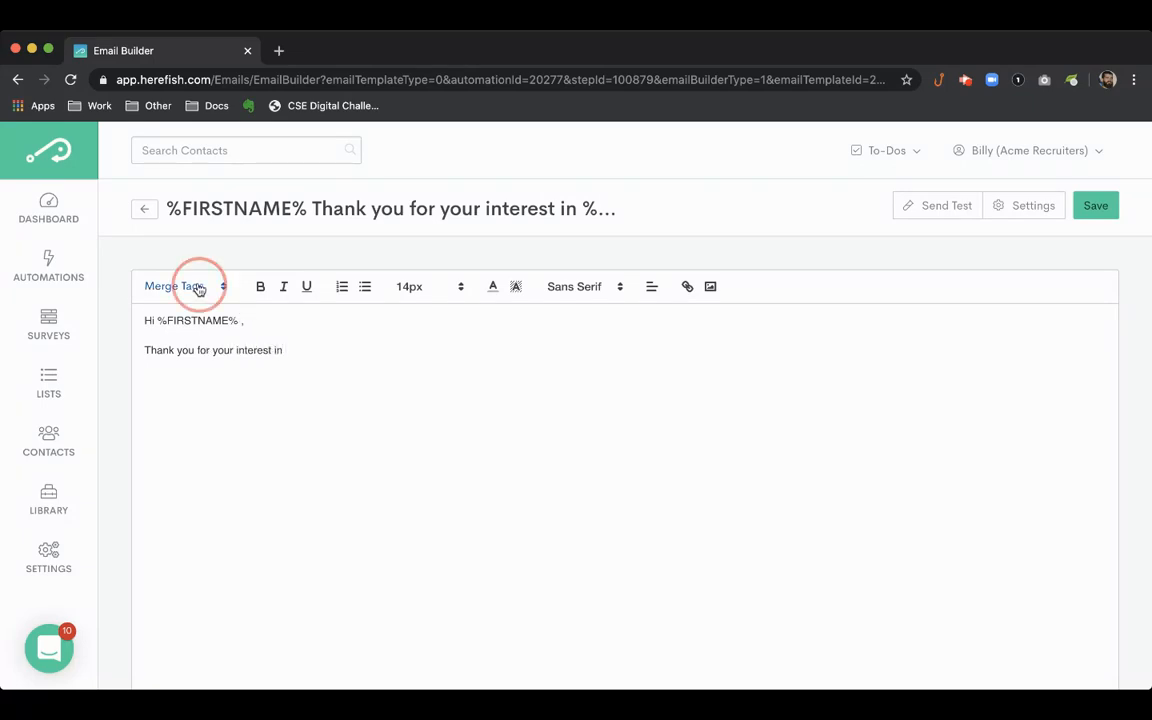
{"action": "type", "text": "job titl"}
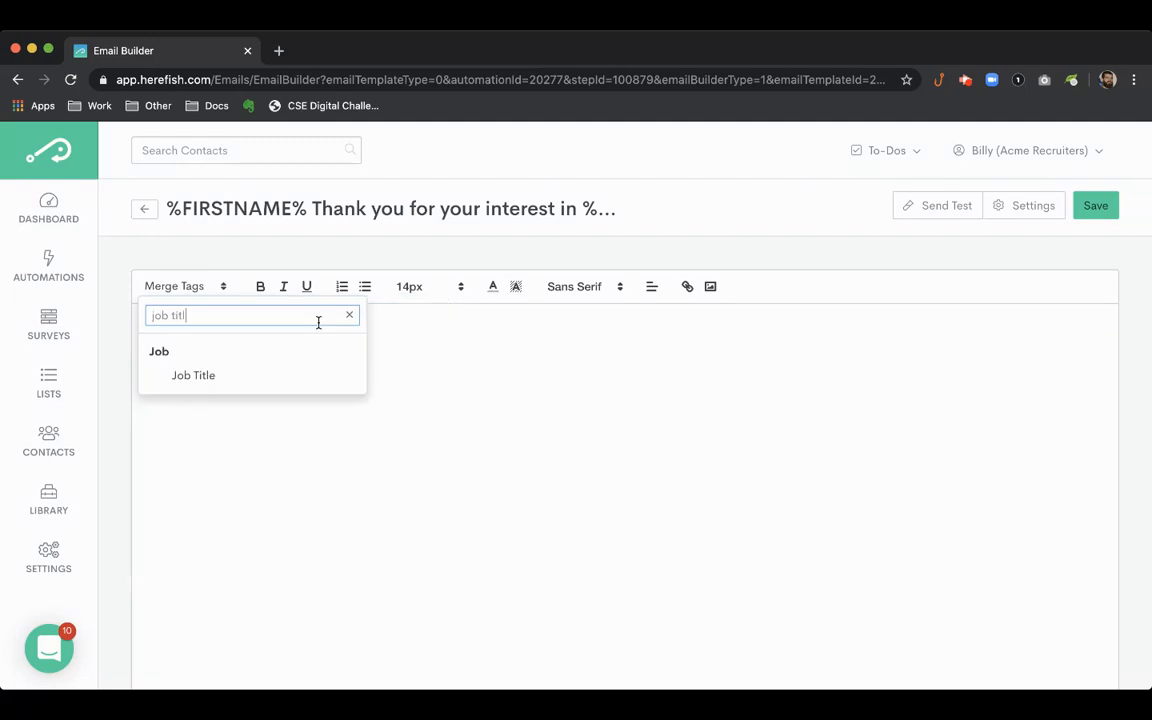
{"action": "left_click", "coordinate": [193, 375]}
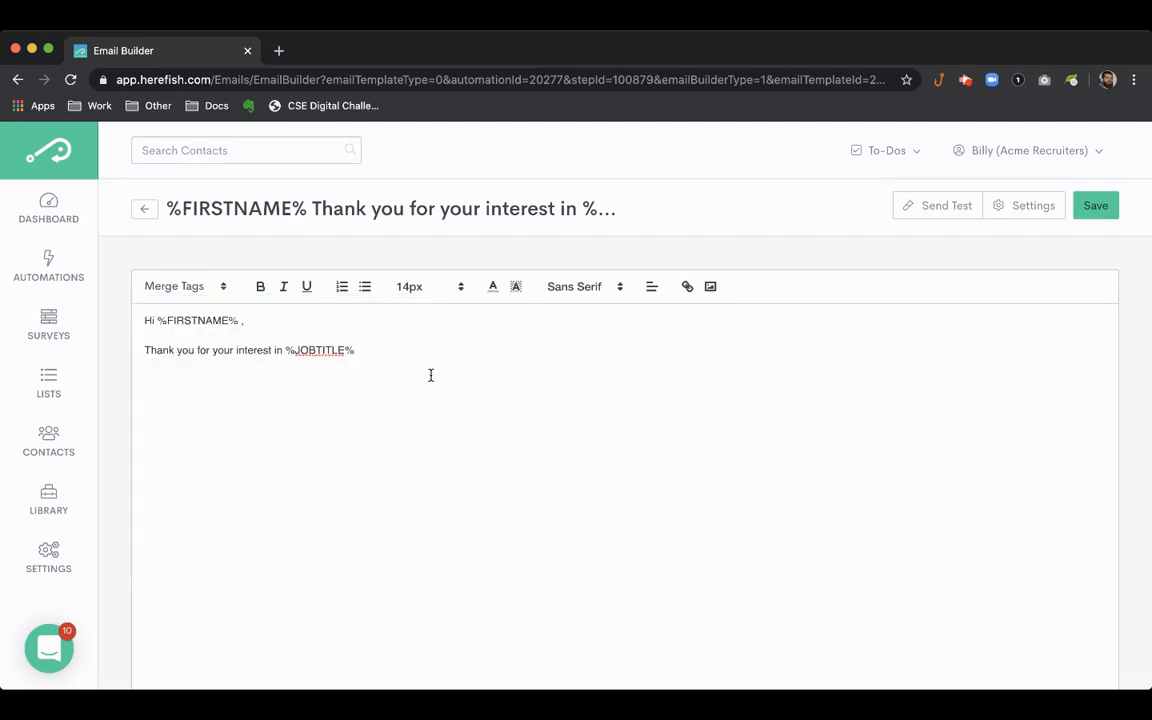
{"action": "type", "text": "We will"}
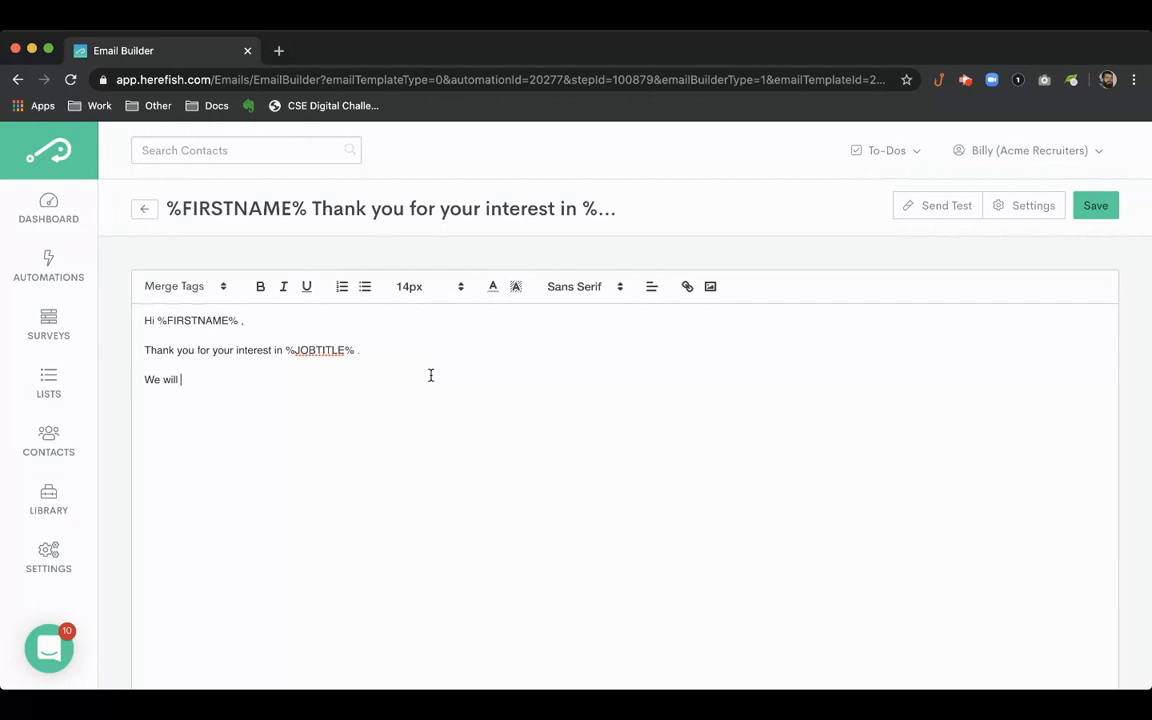
{"action": "type", "text": "get back to you as"}
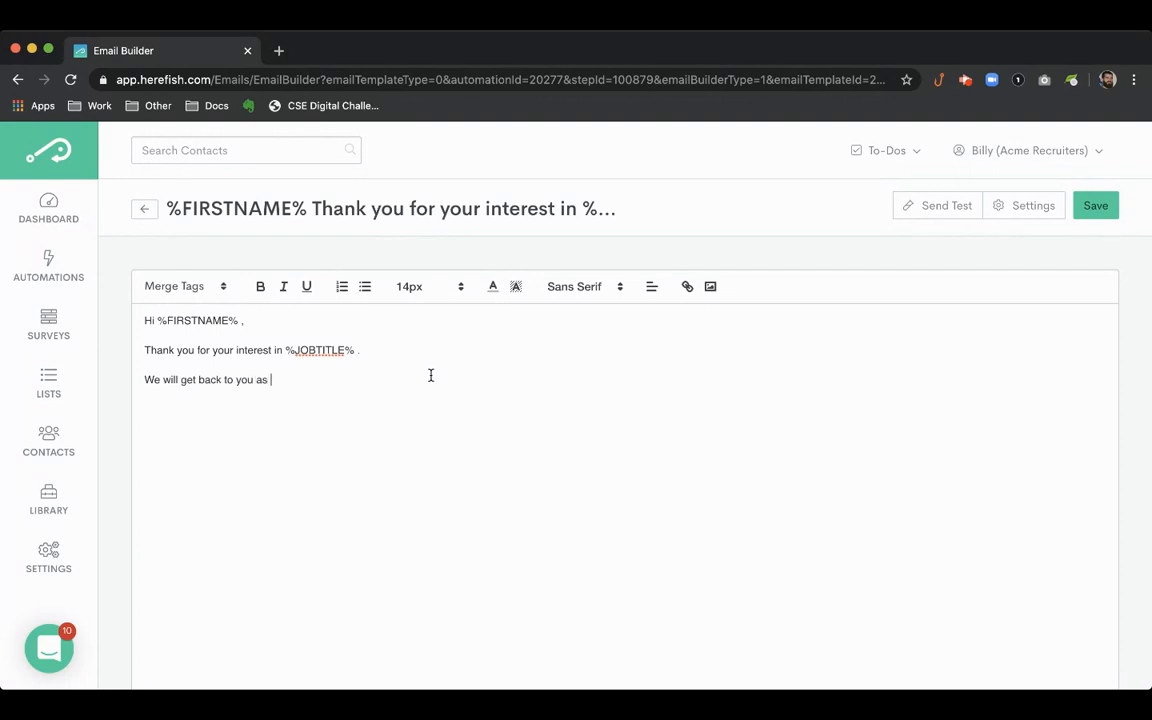
{"action": "type", "text": "quickly"}
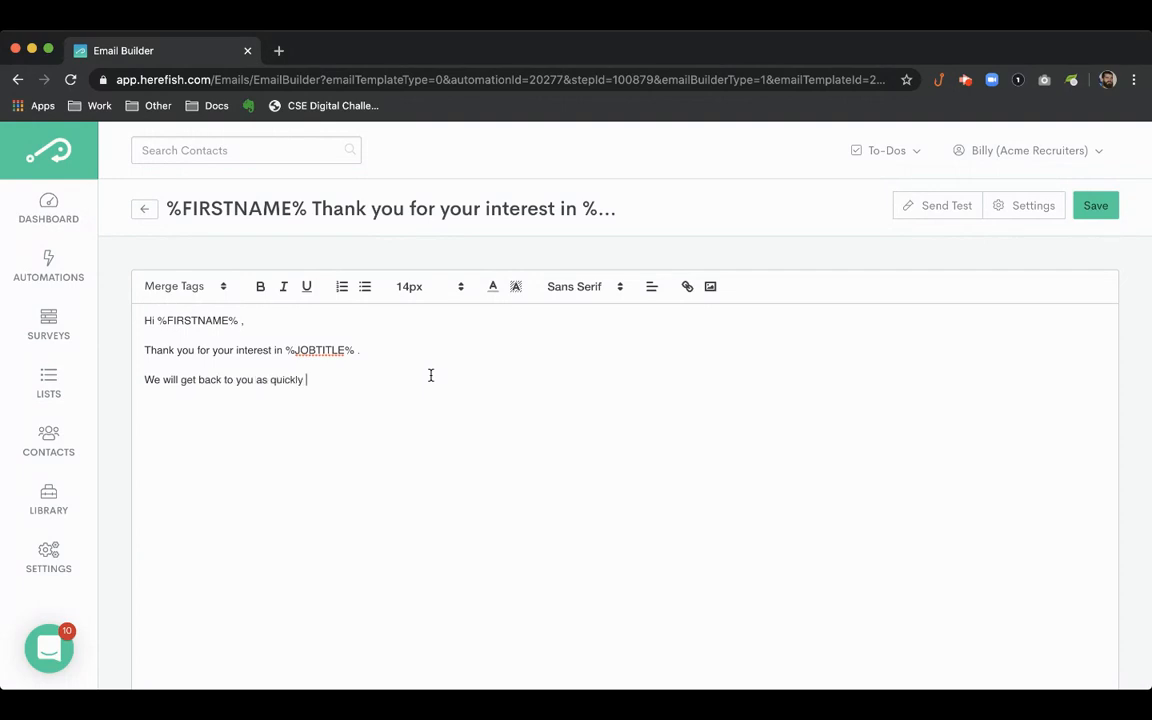
{"action": "type", "text": "as possible."}
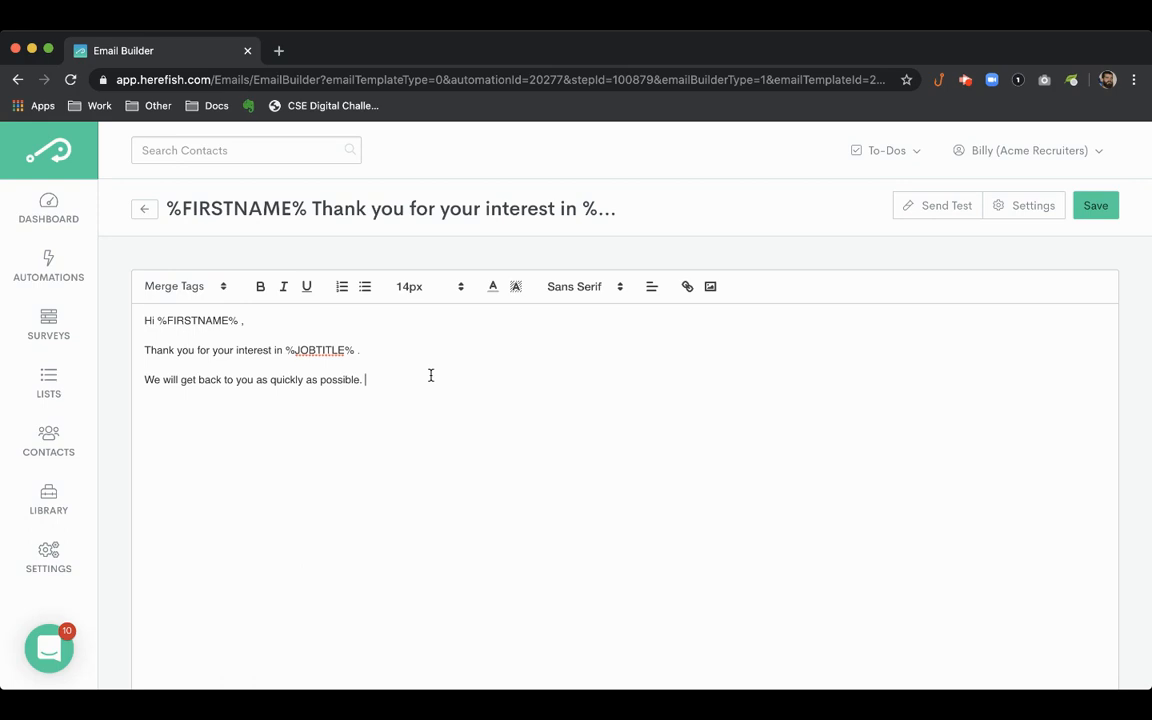
{"action": "scroll", "scroll_direction": "down", "scroll_amount": 3}
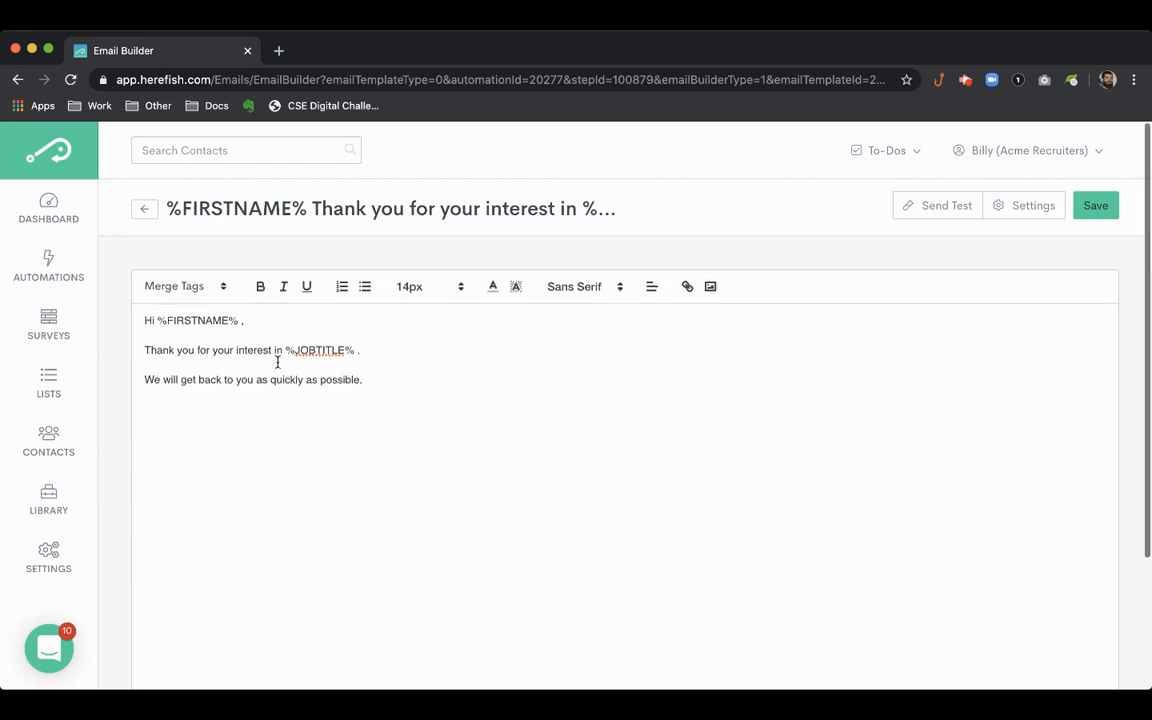
Sign off with Job Owner First Name, Email and Phone Number merge tags, then save the email
{"action": "left_click", "coordinate": [174, 286]}
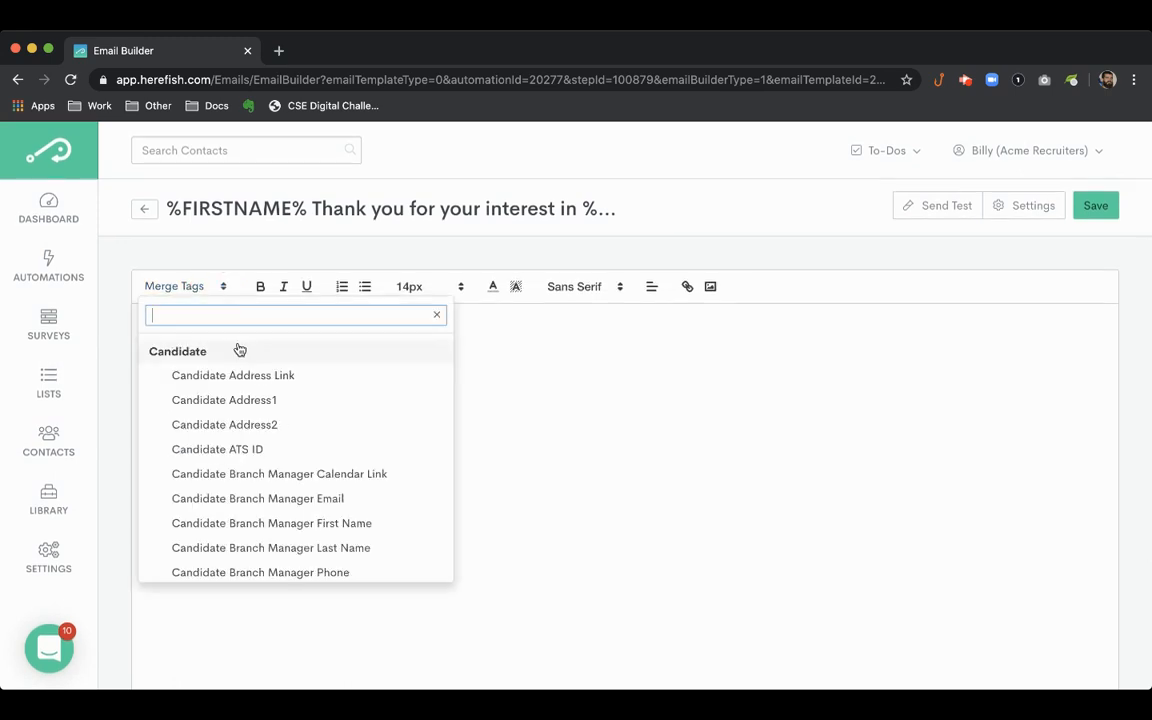
{"action": "scroll", "scroll_direction": "down", "scroll_amount": 3}
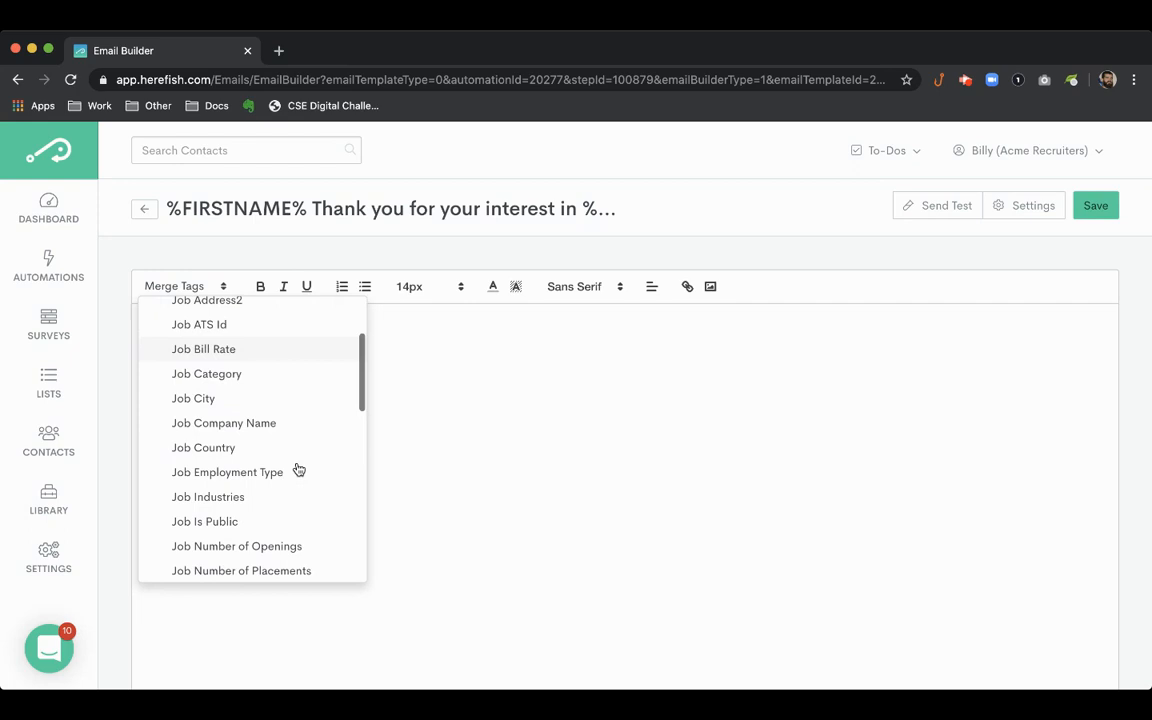
{"action": "scroll", "scroll_direction": "down", "scroll_amount": 3}
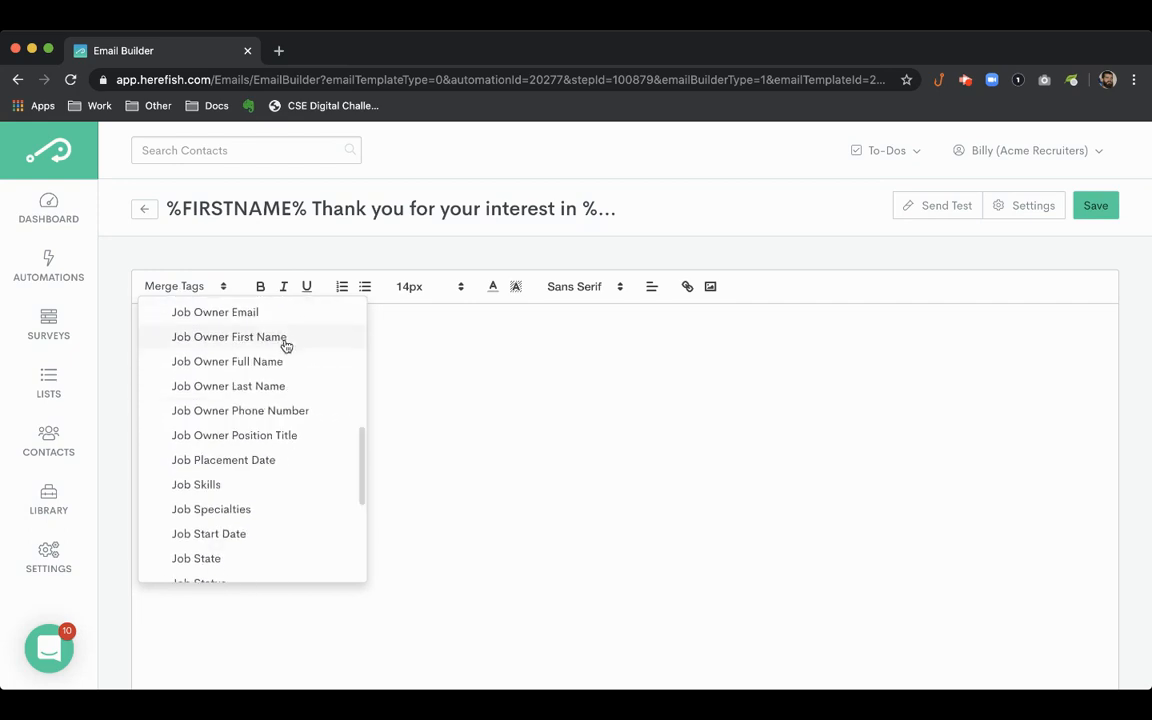
{"action": "left_click", "coordinate": [229, 337]}
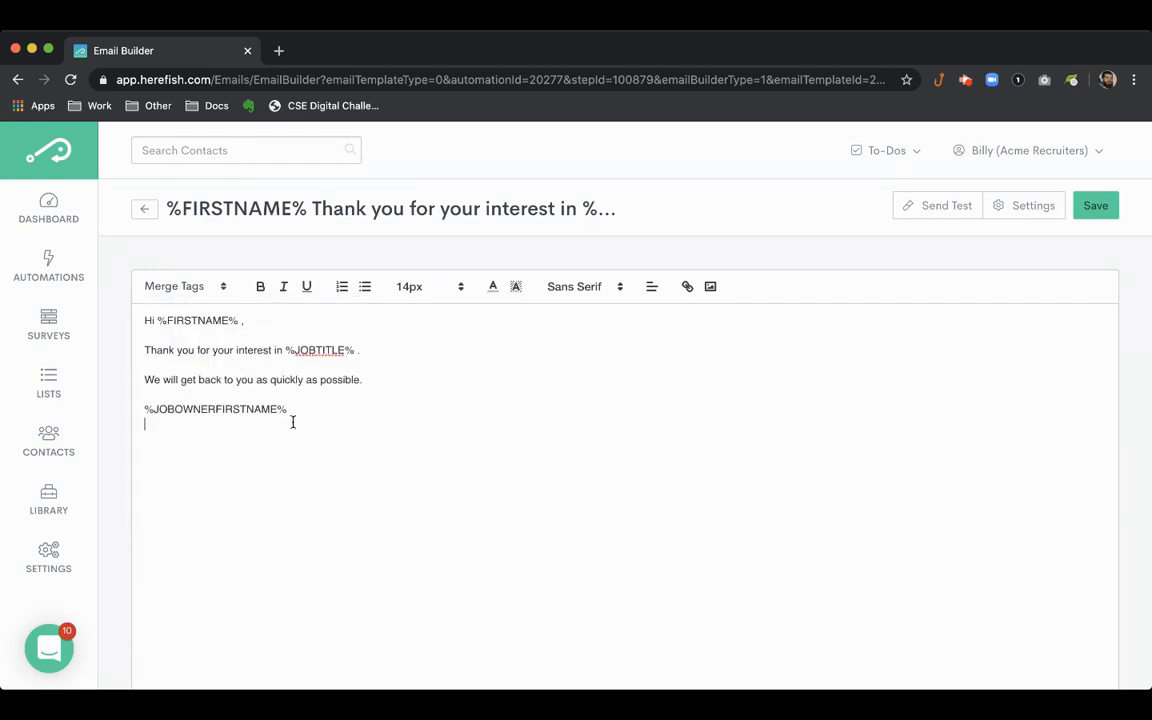
{"action": "left_click", "coordinate": [185, 286]}
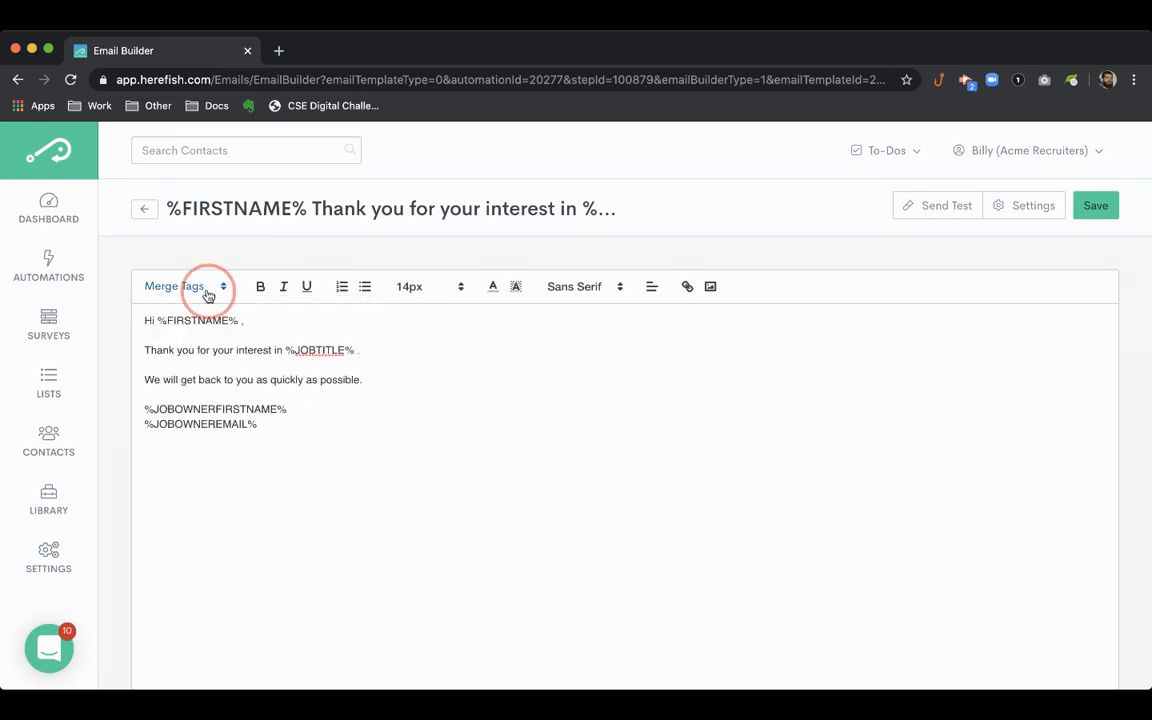
{"action": "left_click", "coordinate": [174, 286]}
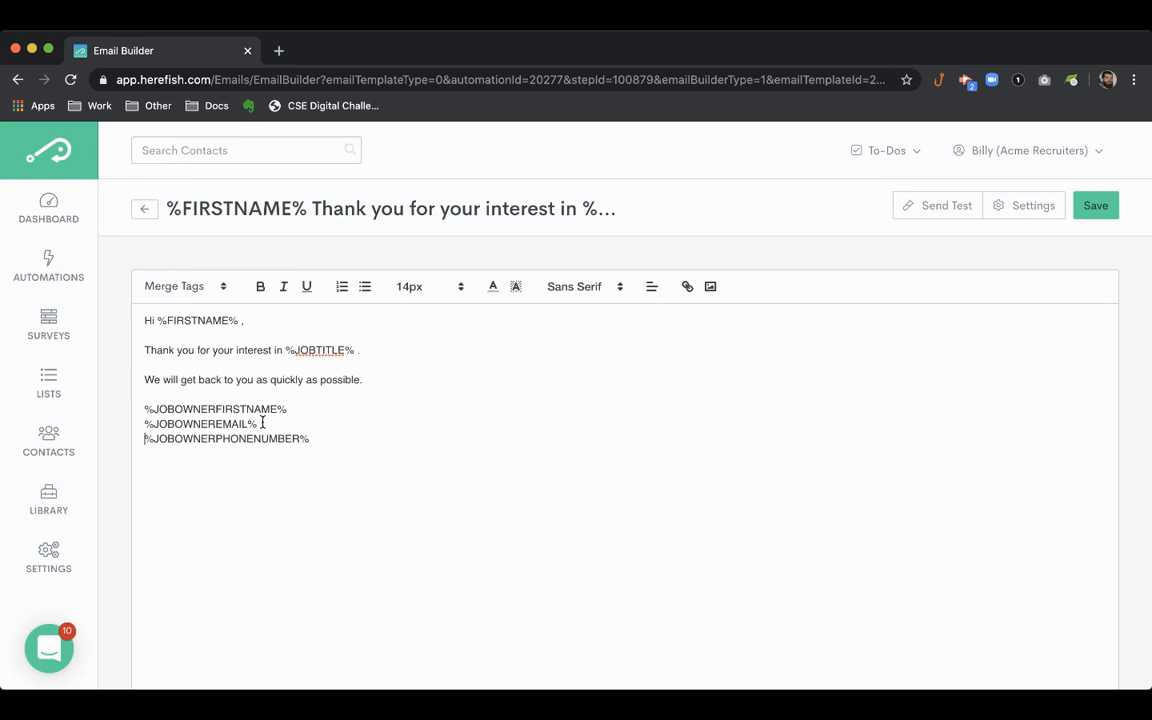
{"action": "left_click", "coordinate": [1095, 205]}
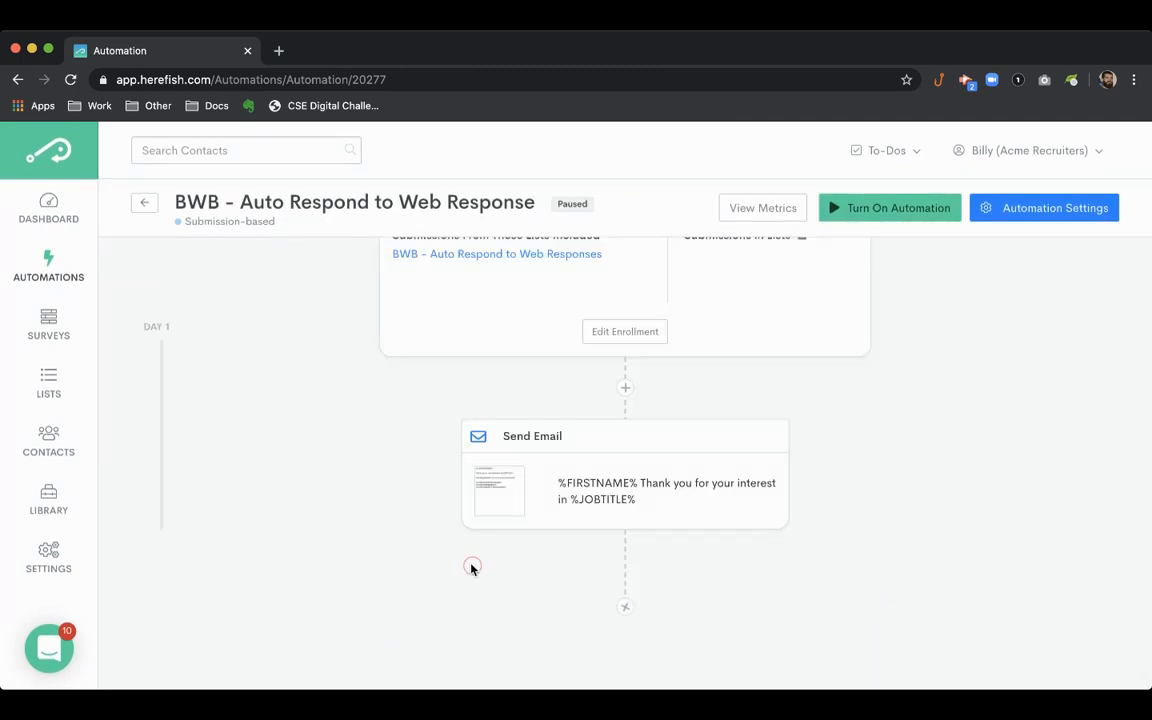
{"action": "scroll", "scroll_direction": "down", "scroll_amount": 3}
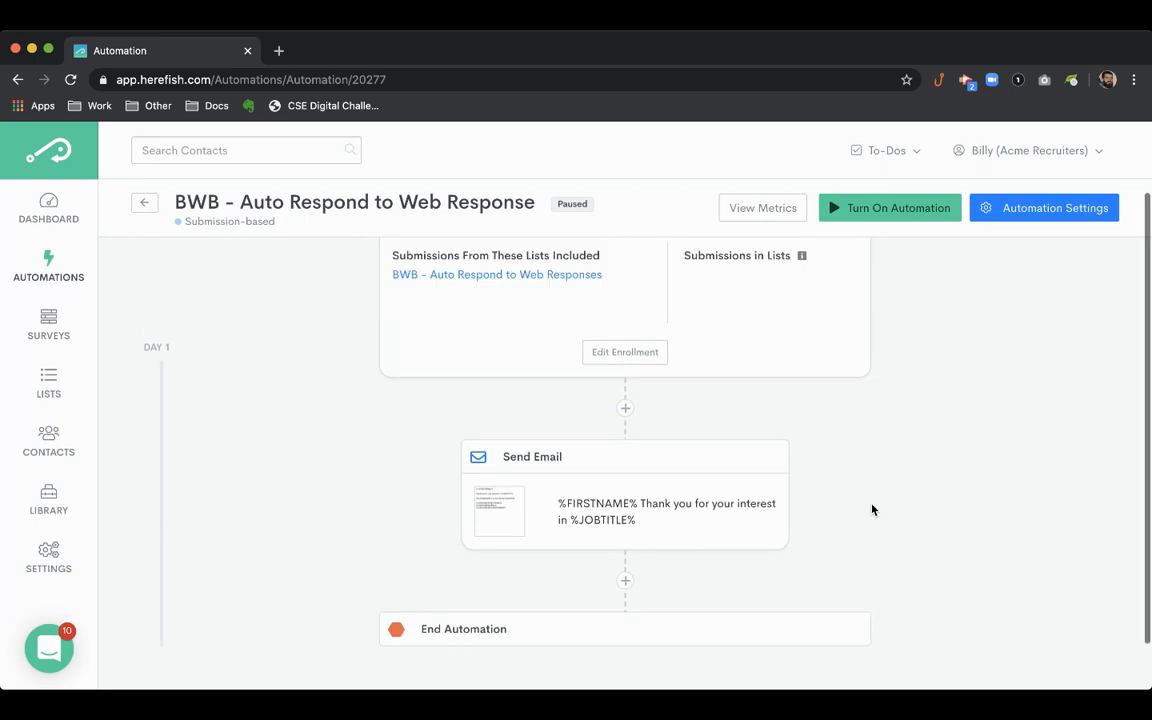
{"action": "scroll", "scroll_direction": "down", "scroll_amount": 3}
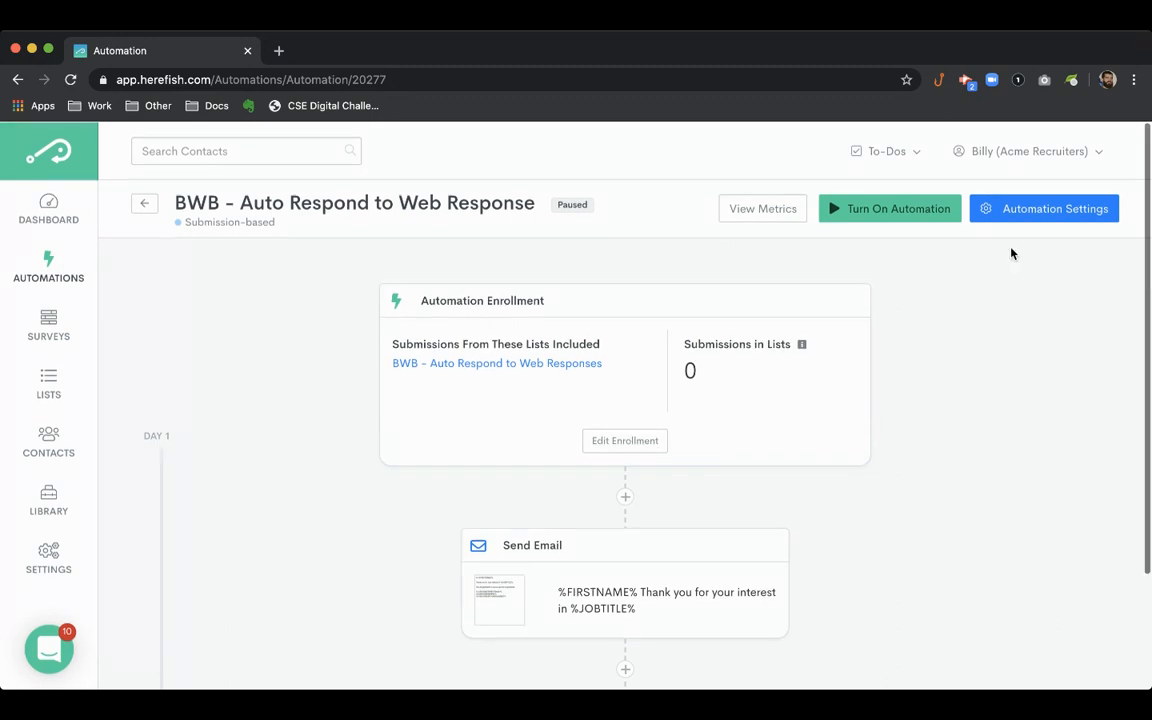
Allow sending every day, Sunday through Saturday, 12:00 AM to 11:30 PM, and save the settings
{"action": "left_click", "coordinate": [1043, 208]}
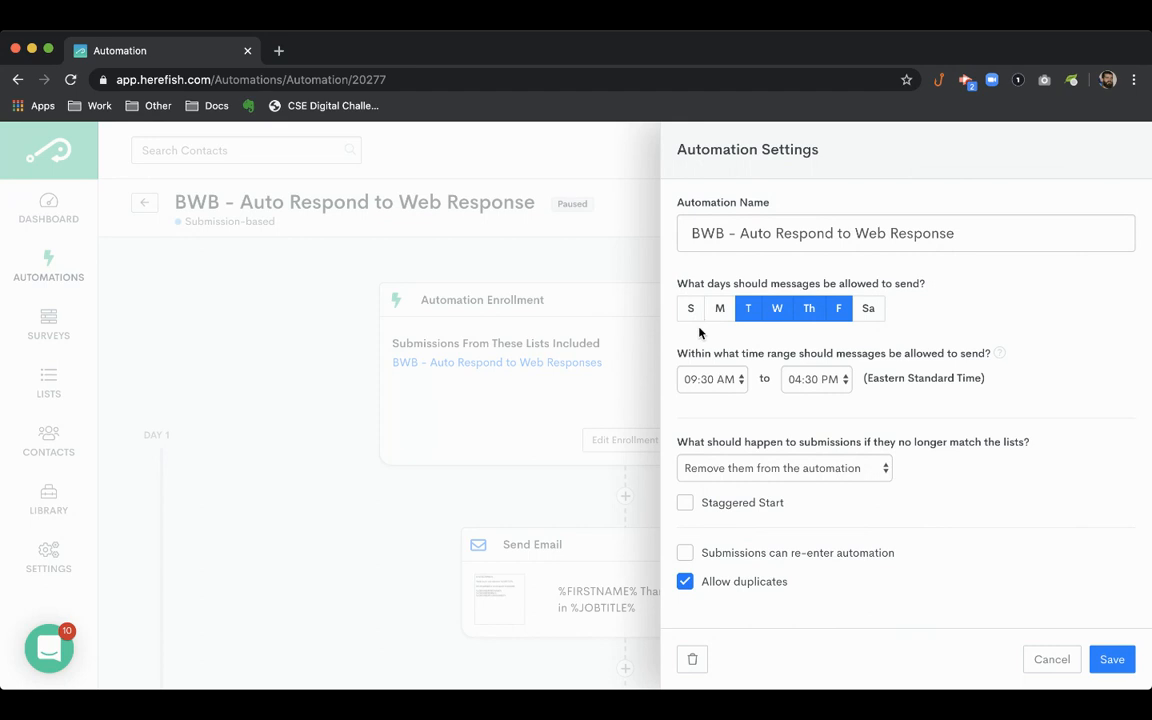
{"action": "left_click", "coordinate": [719, 308]}
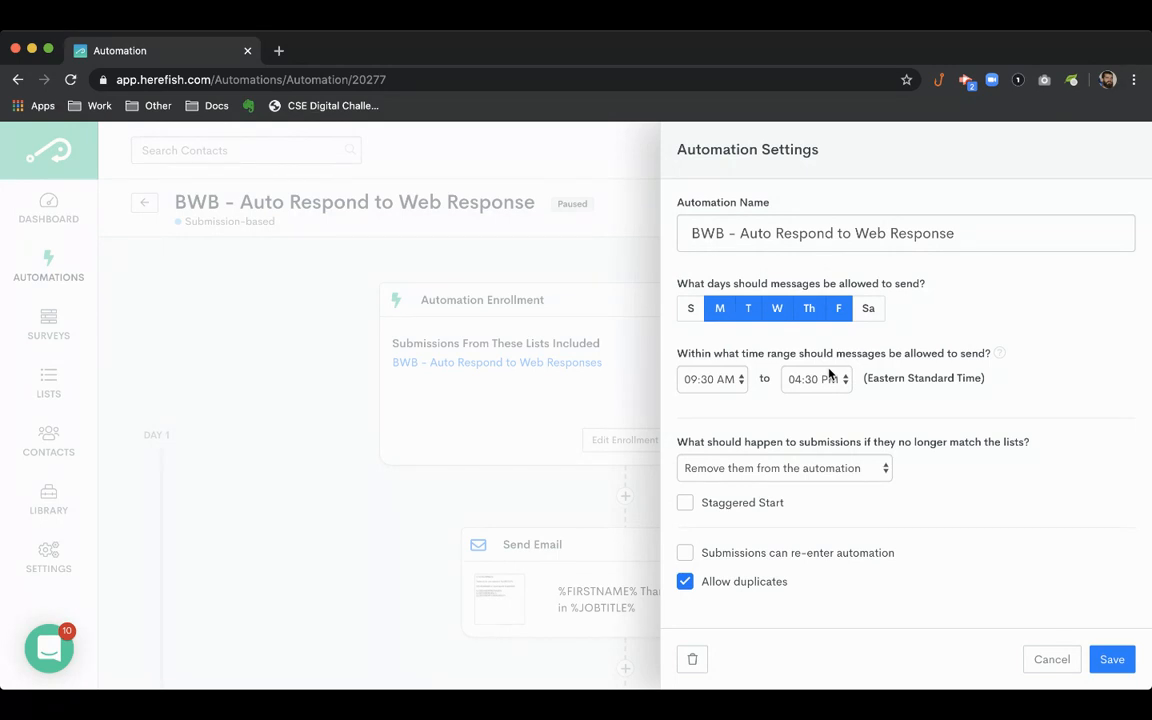
{"action": "left_click", "coordinate": [690, 308]}
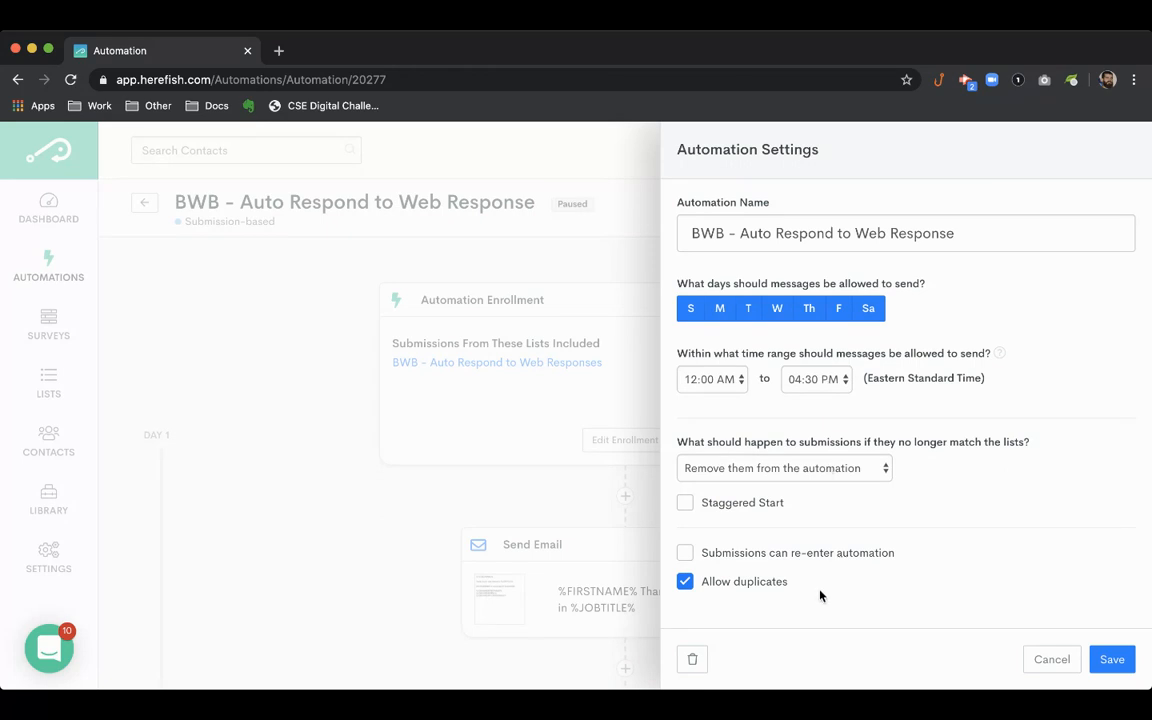
{"action": "left_click", "coordinate": [817, 378]}
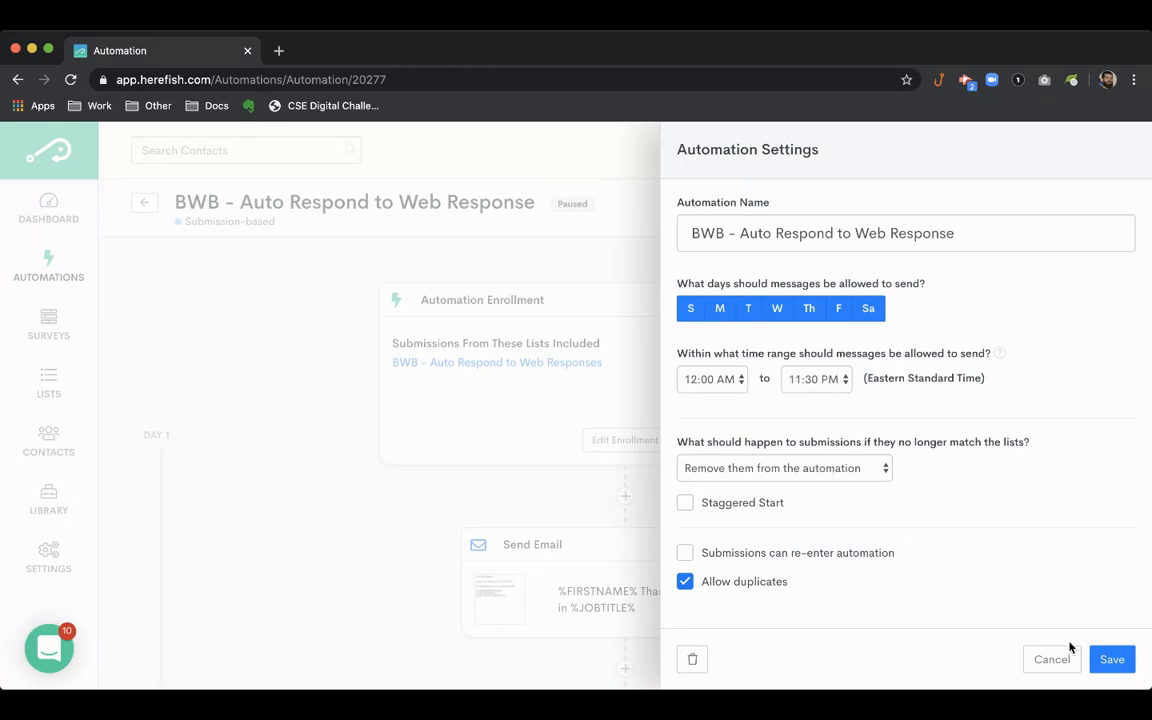
{"action": "left_click", "coordinate": [1051, 659]}
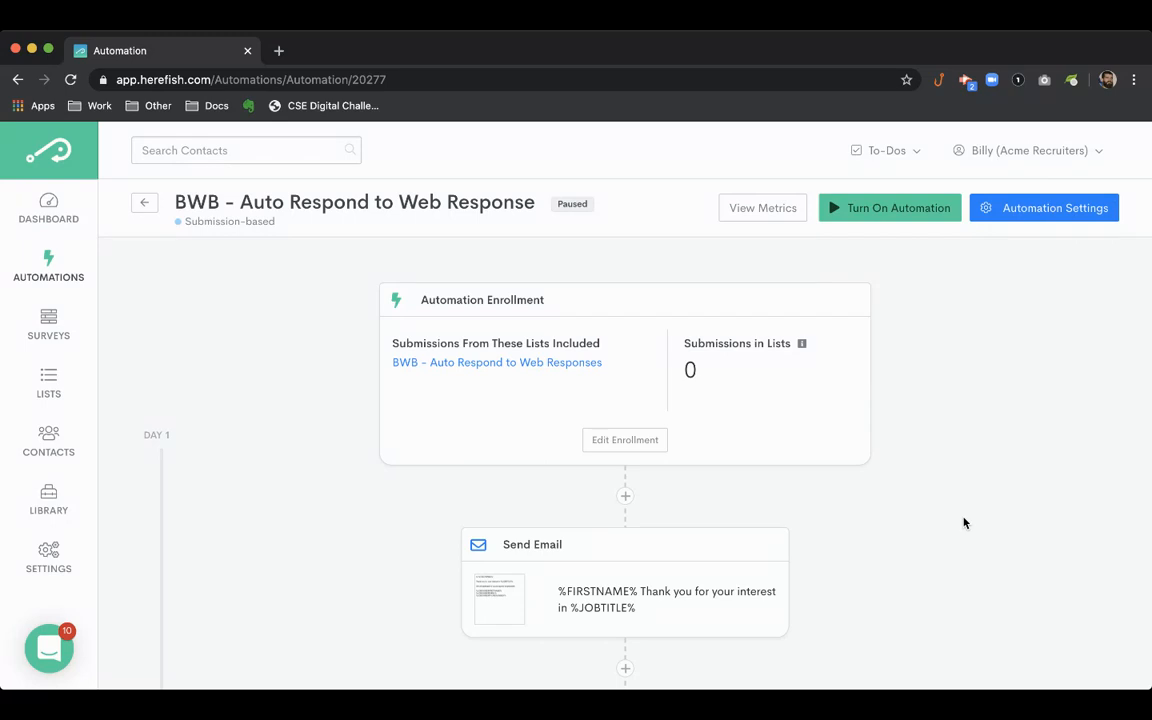